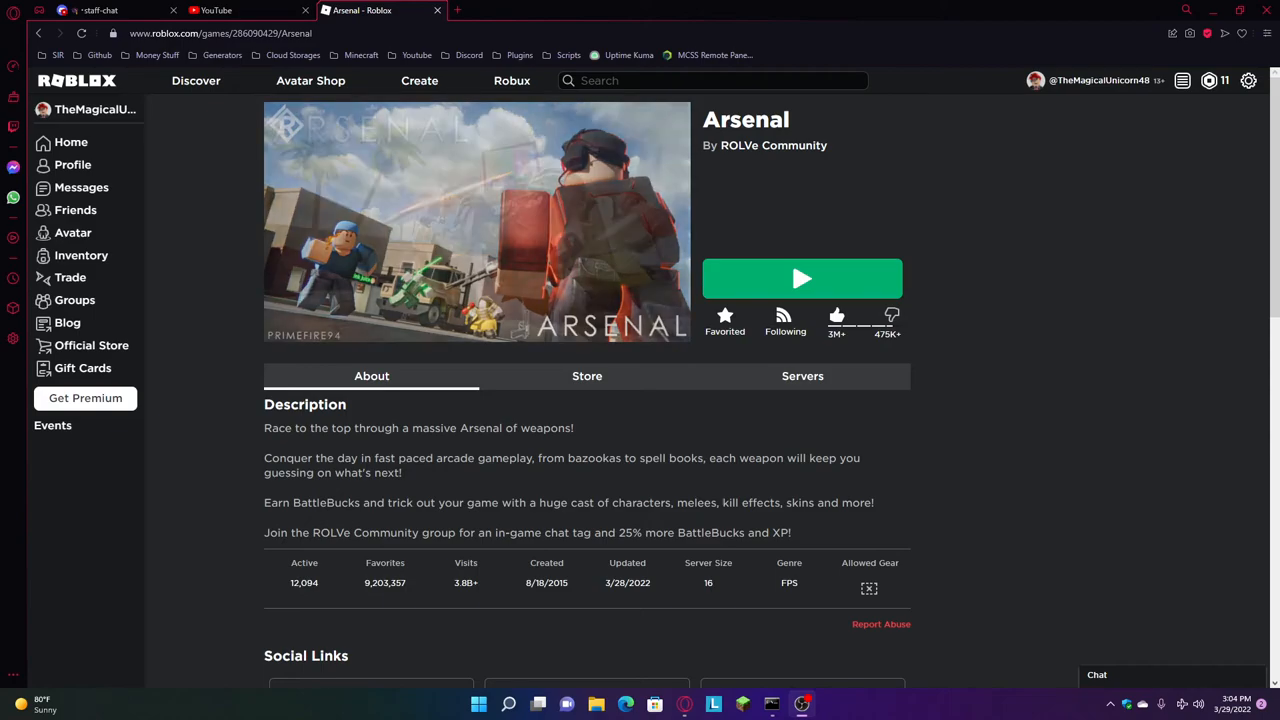
Launch JJSploit from the taskbar alongside the open Arsenal game page.
click(100, 10)
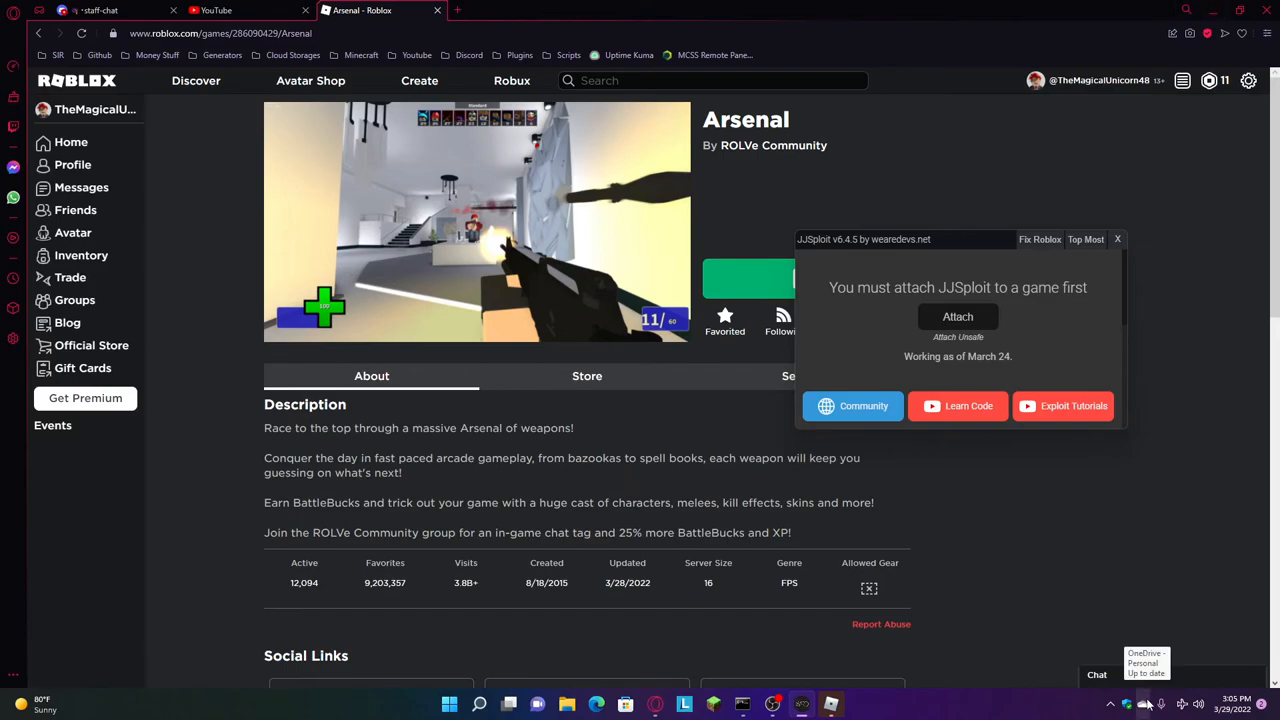
Expand the flagged JJSploit detection in Windows Security's protection history to show its actions.
click(1144, 703)
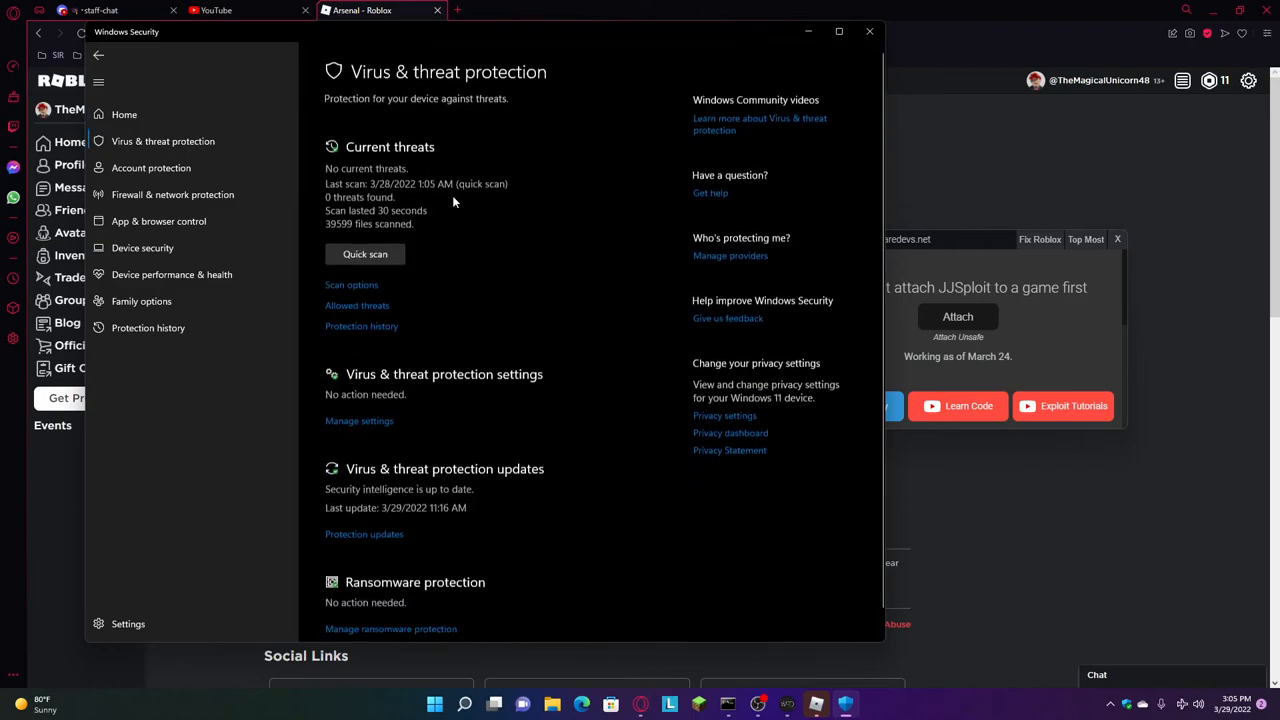
click(868, 31)
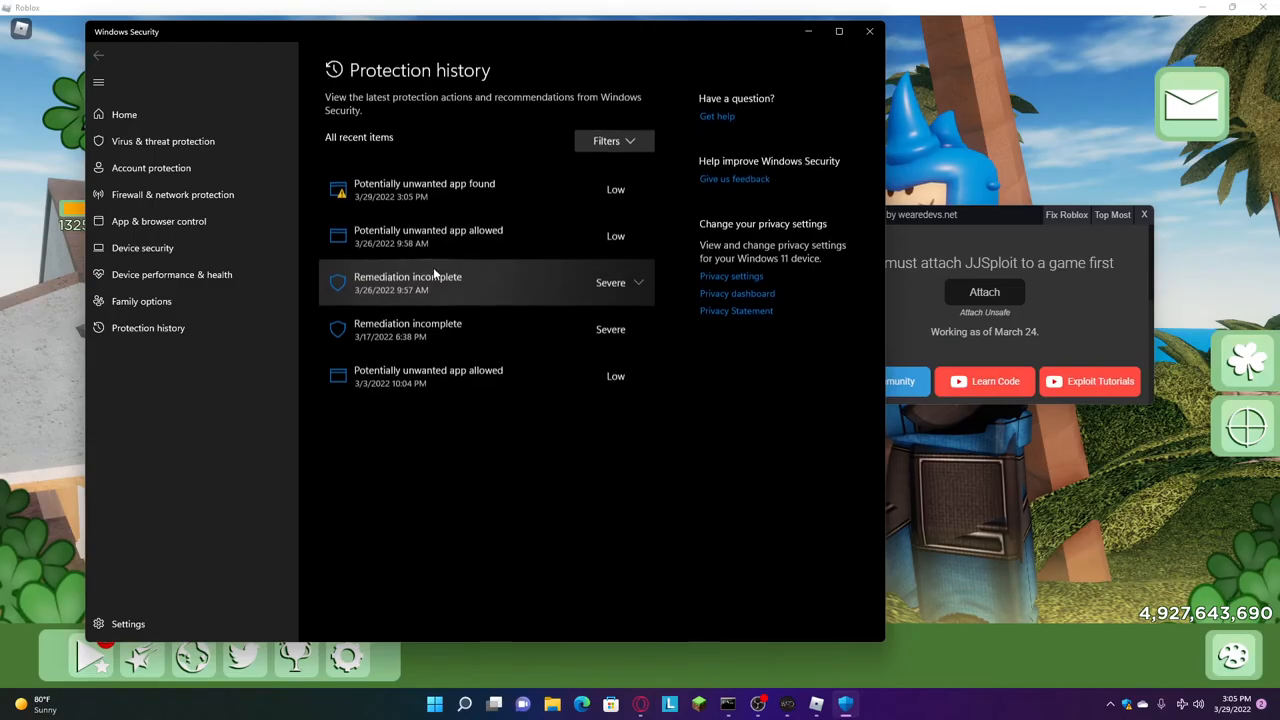
click(424, 189)
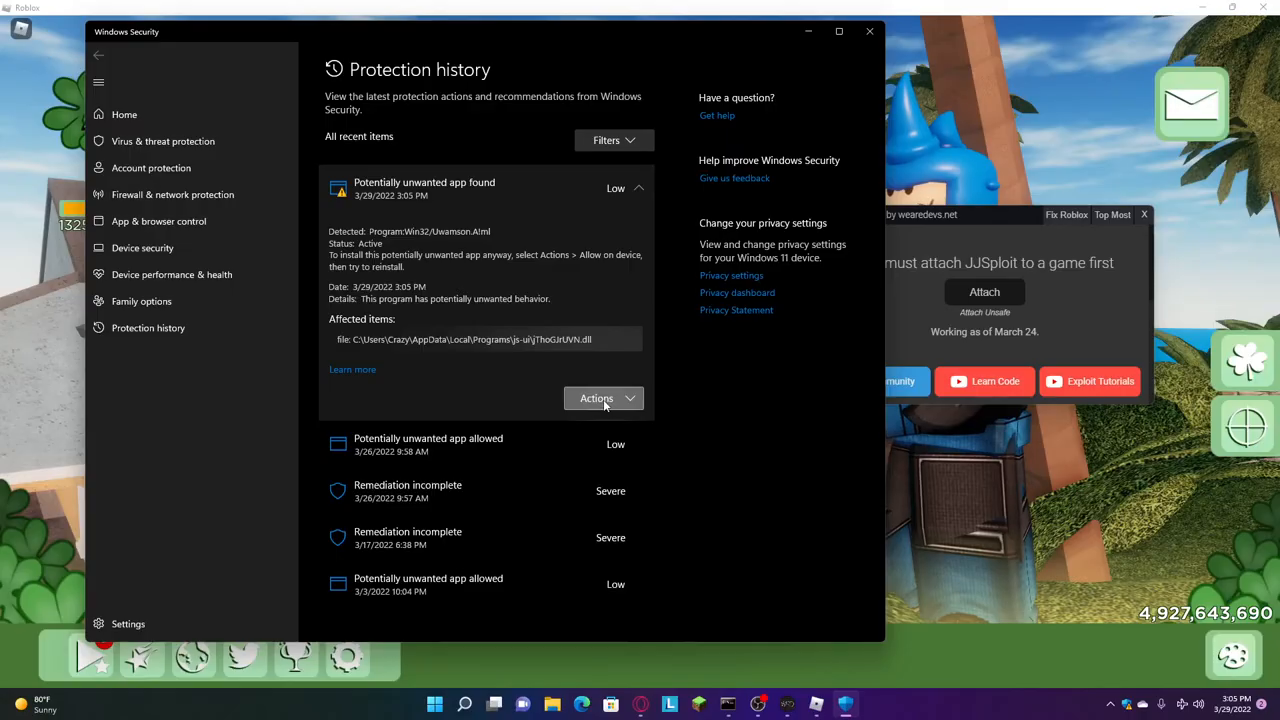
click(596, 398)
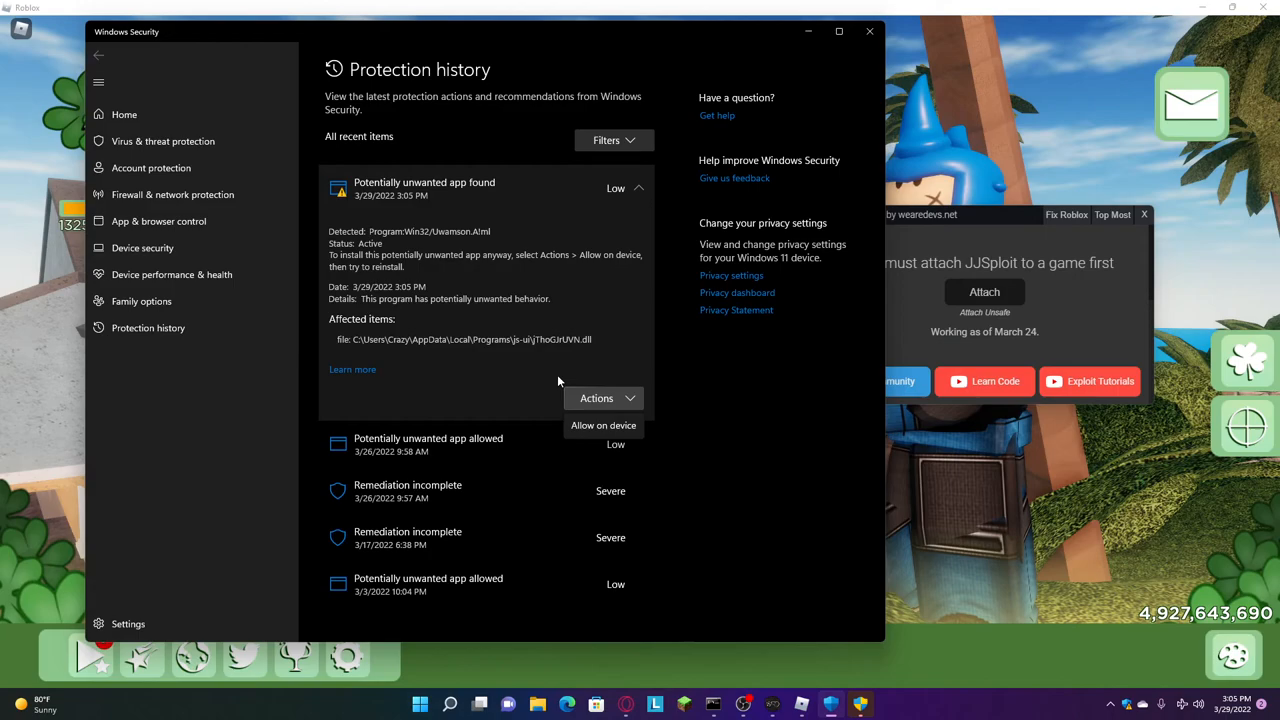
mouse_move(590, 372)
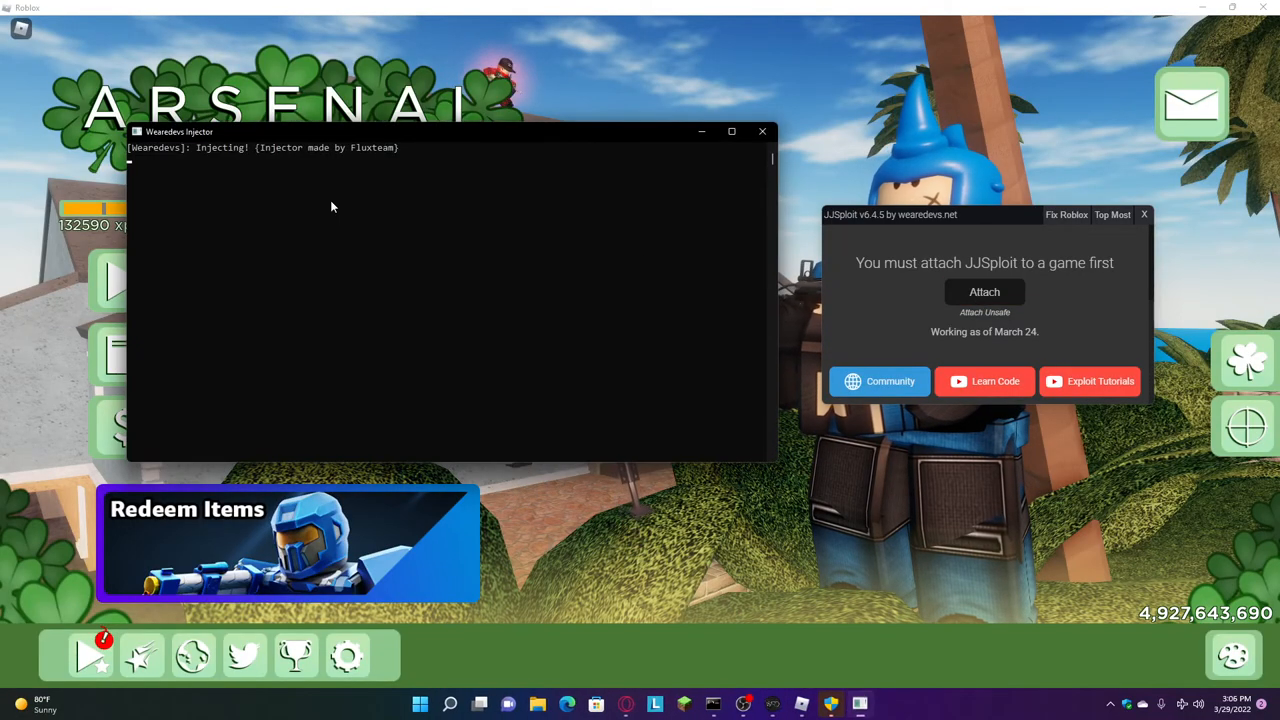
Attach JJSploit to Arsenal and load the Arsenal loadstring script in the Lua editor.
click(762, 131)
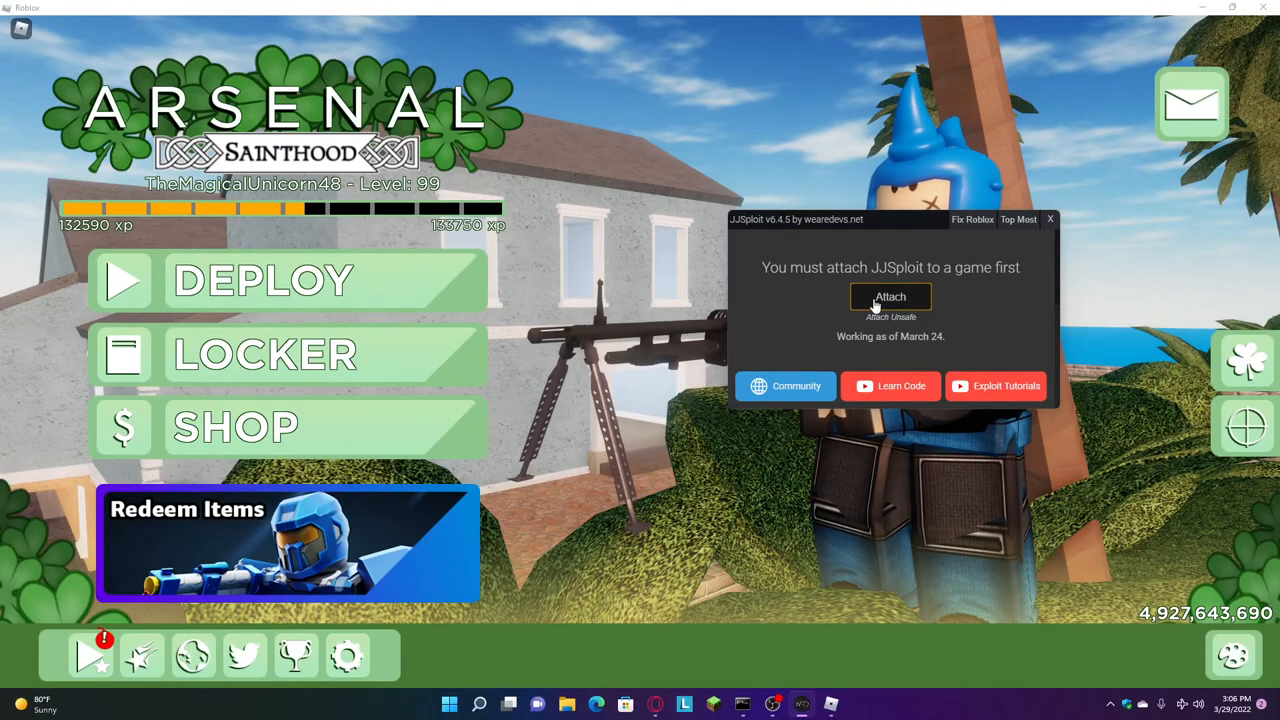
click(890, 297)
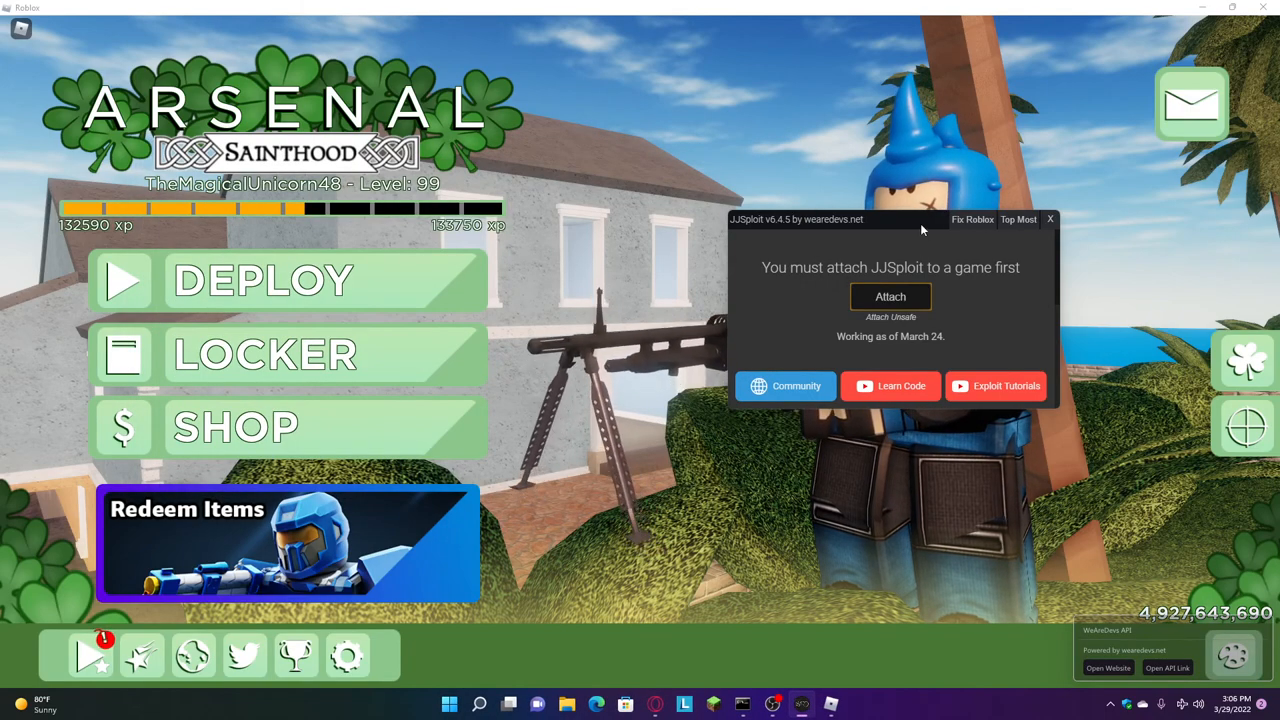
click(890, 296)
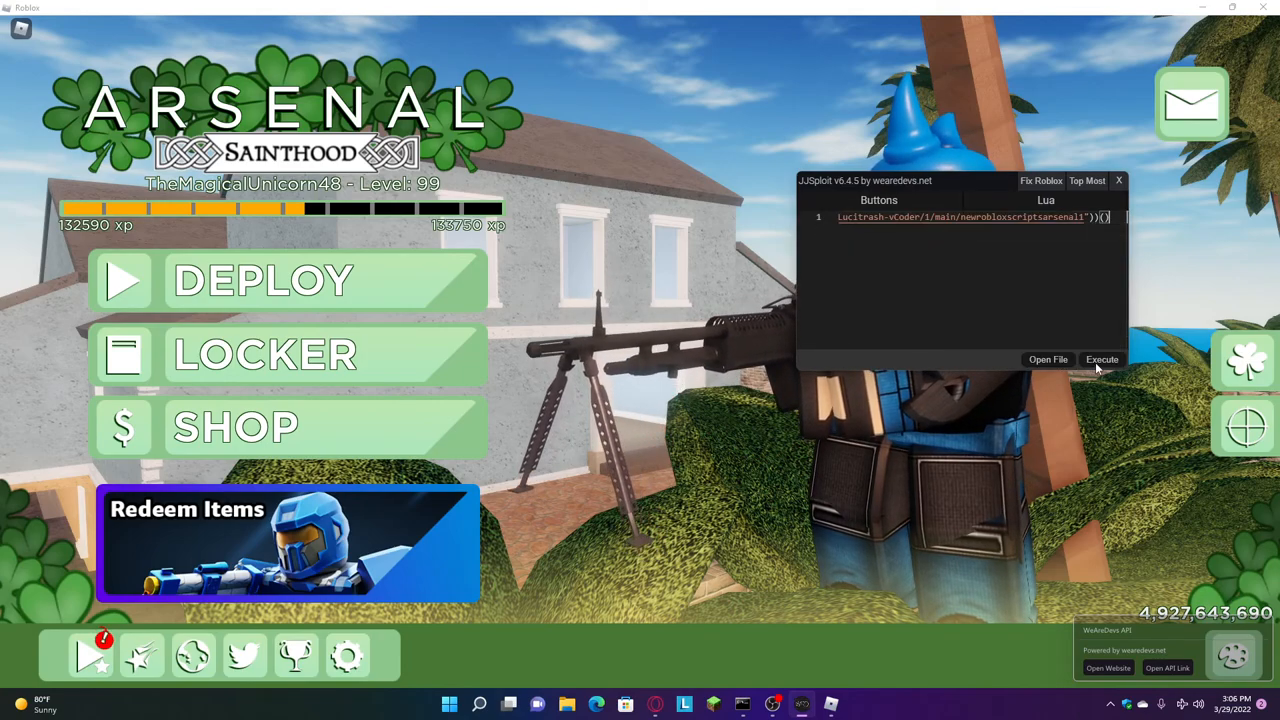
Execute the Arsenal script to bring up the CheaterSoul menu.
click(1102, 359)
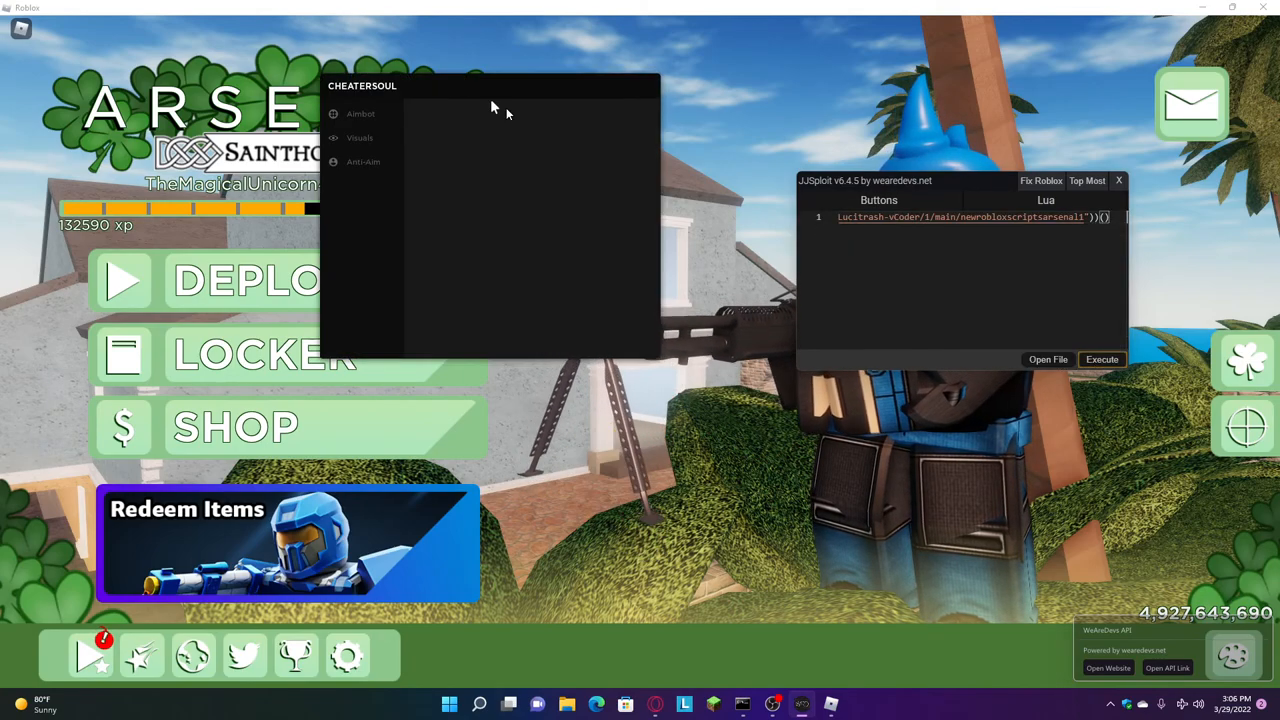
click(360, 113)
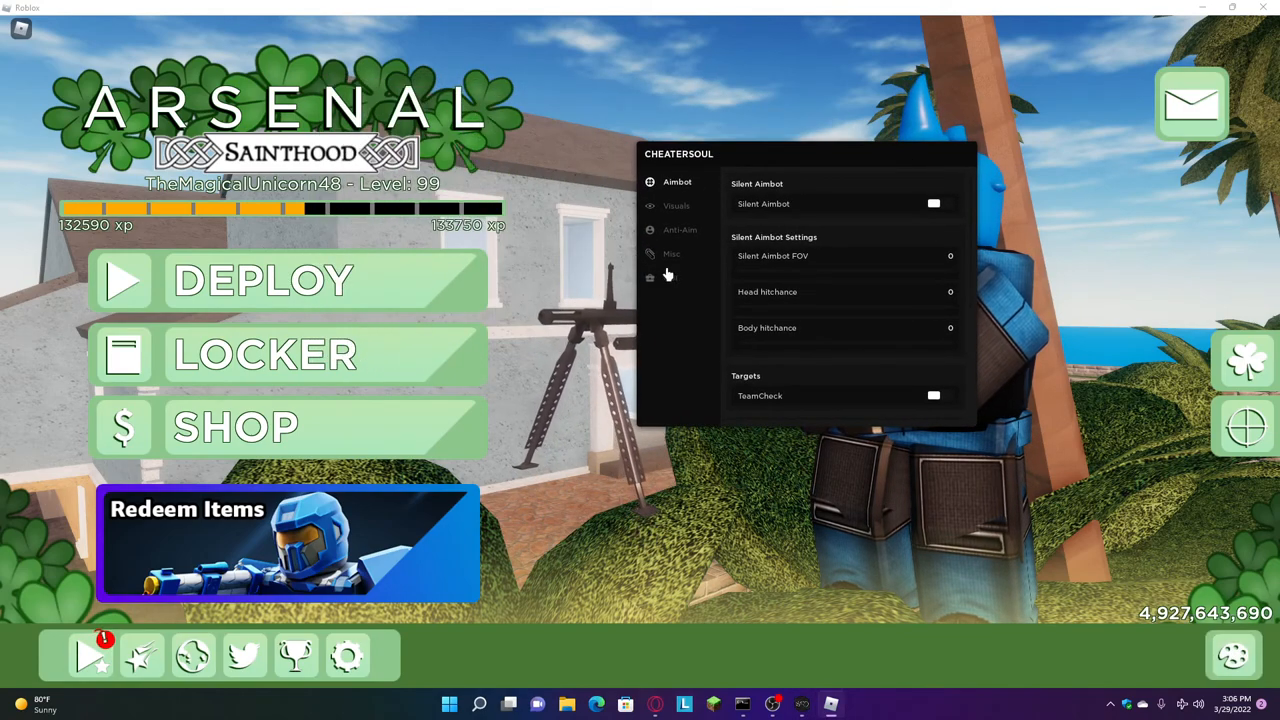
click(670, 277)
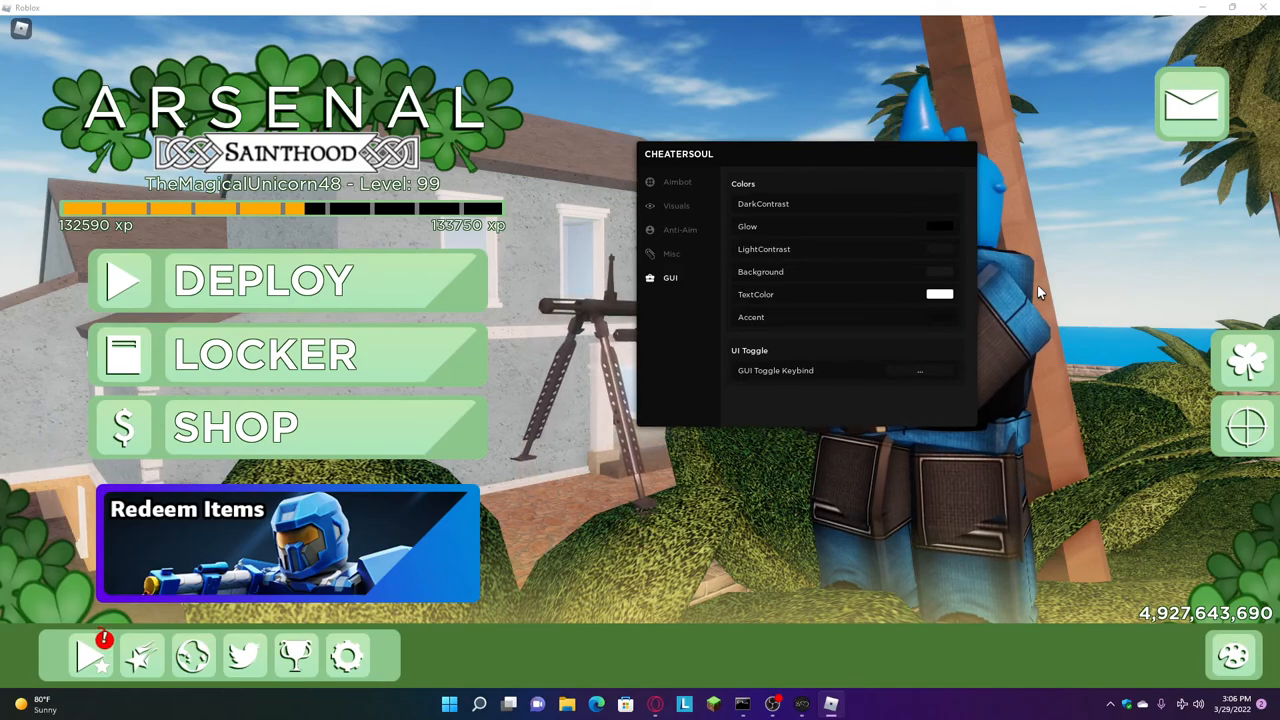
Set CheaterSoul's GUI toggle keybind to KeypadPlus and its glow colour to green.
click(918, 369)
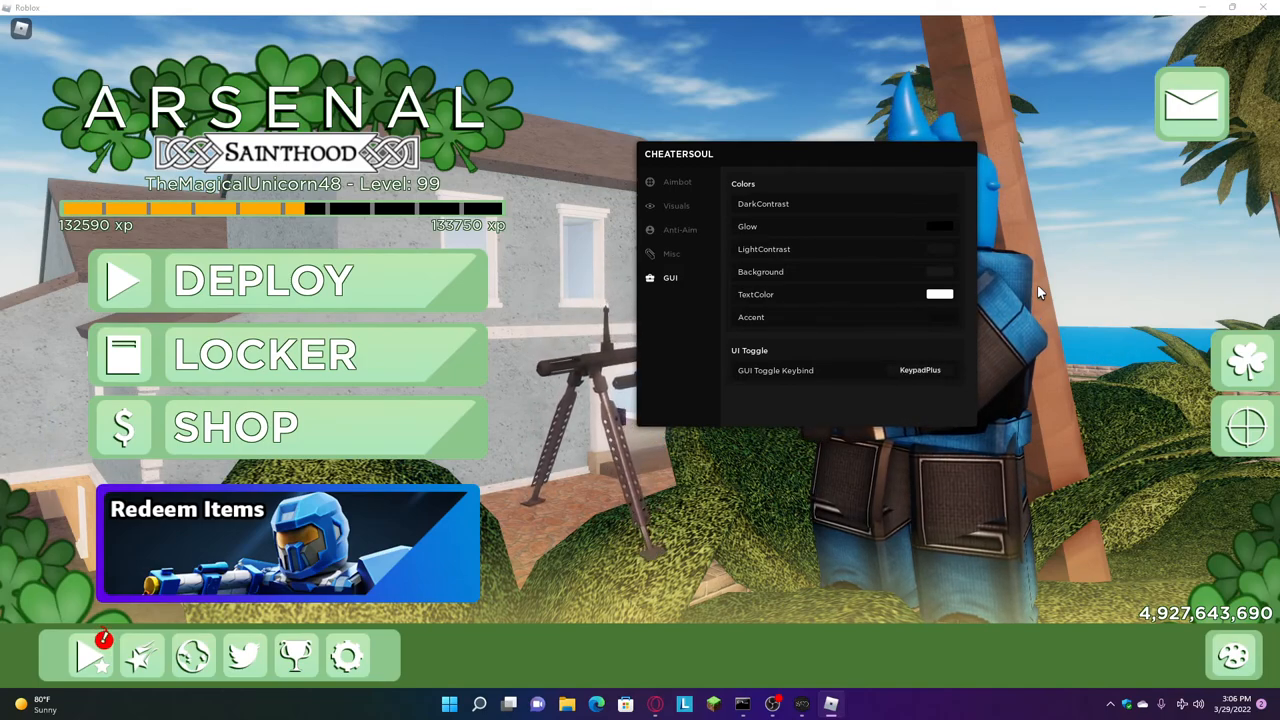
click(938, 226)
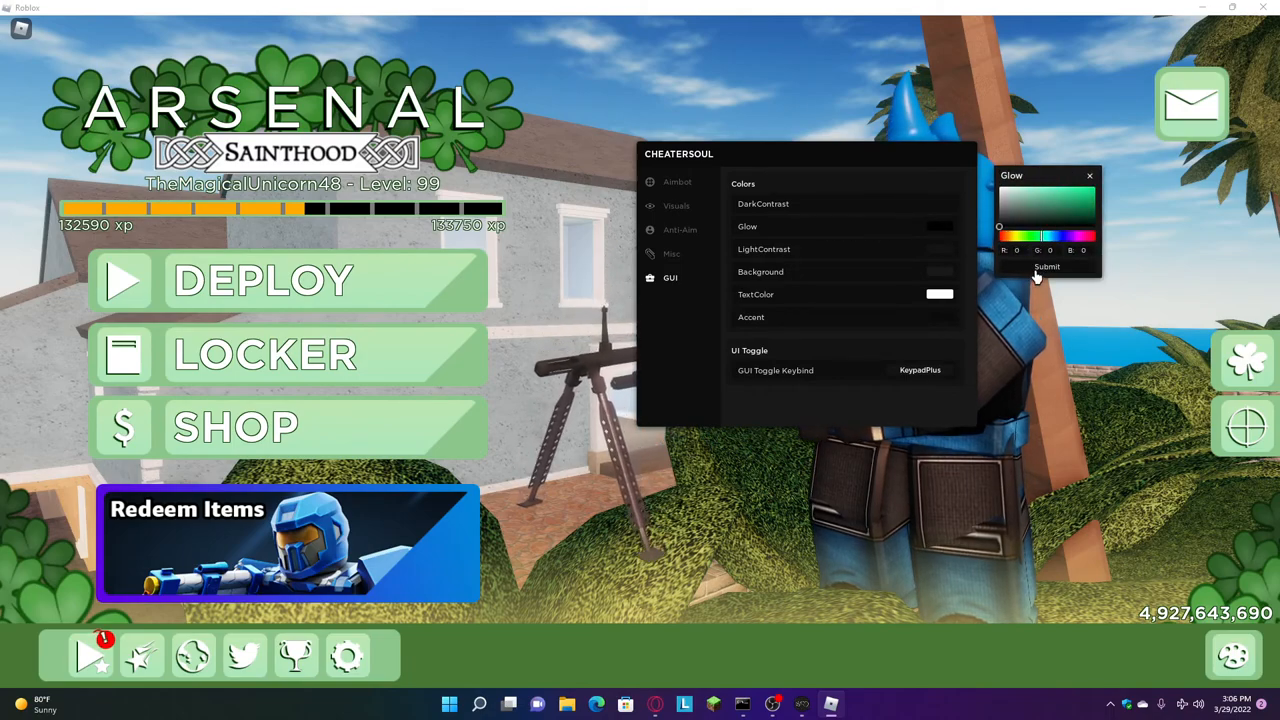
click(1046, 266)
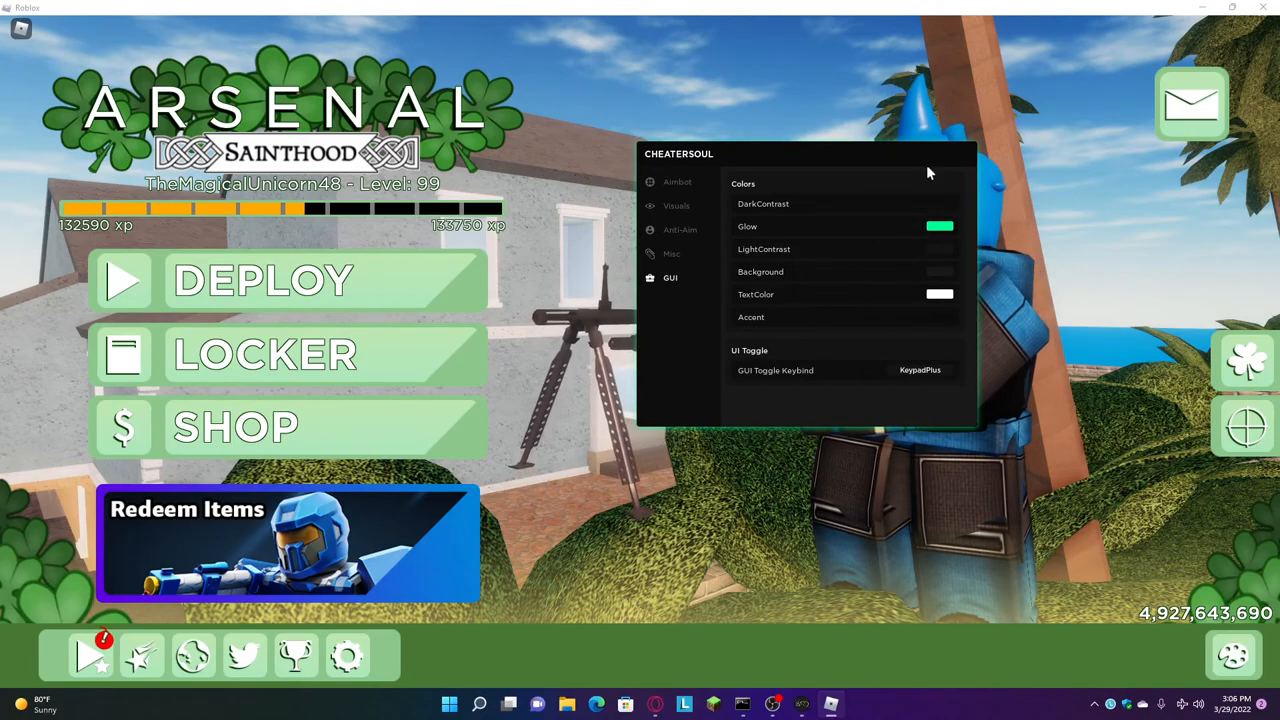
click(672, 253)
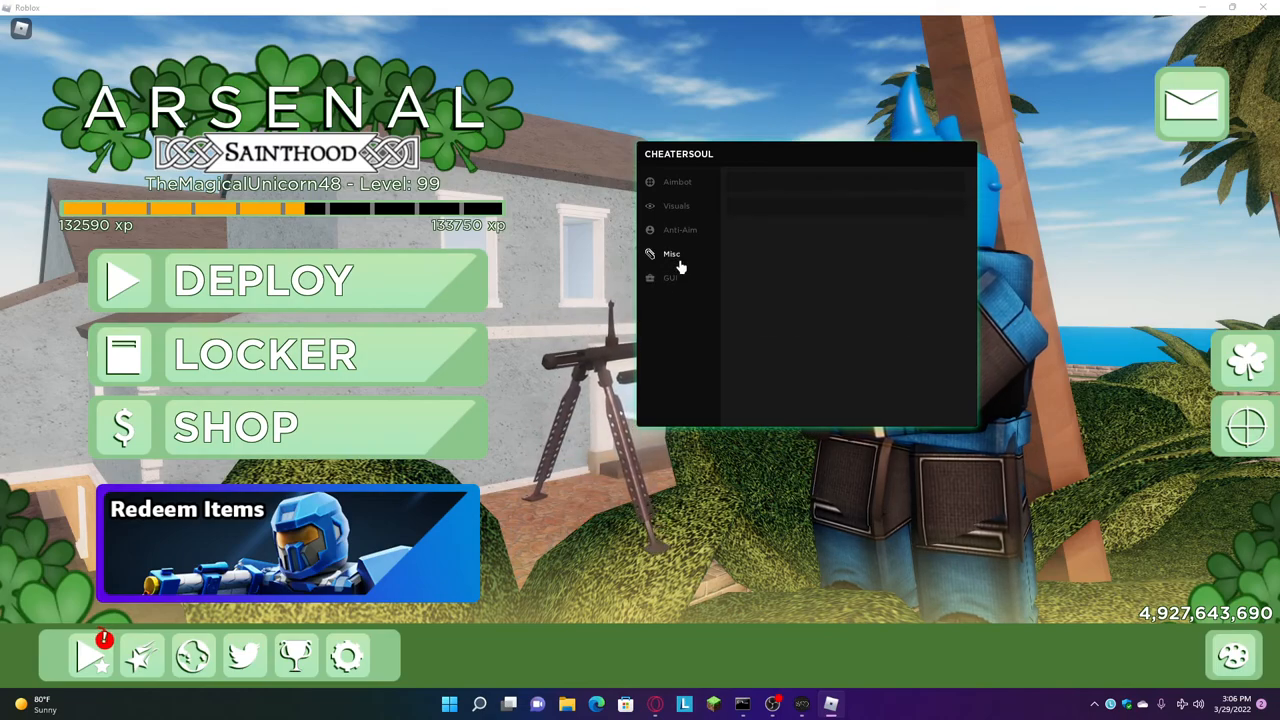
Browse CheaterSoul's Misc bhop speed and Anti-Aim options, ending on the Visuals tab.
click(671, 253)
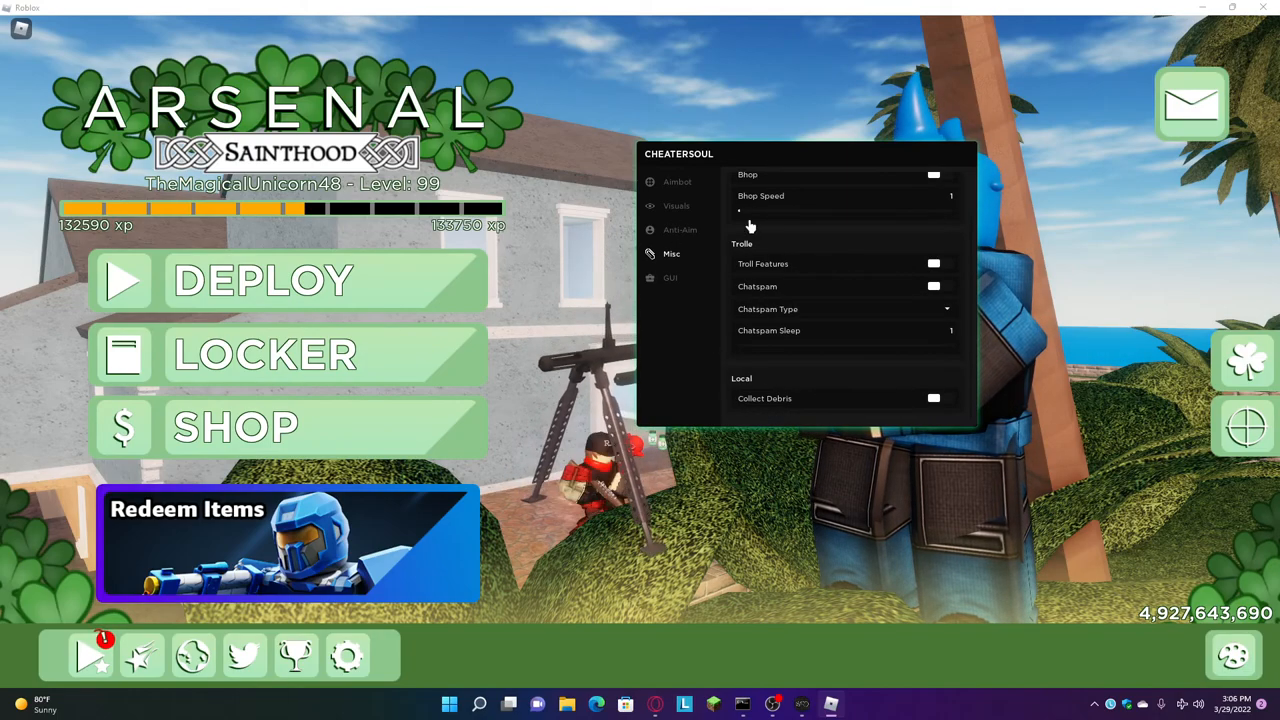
click(680, 229)
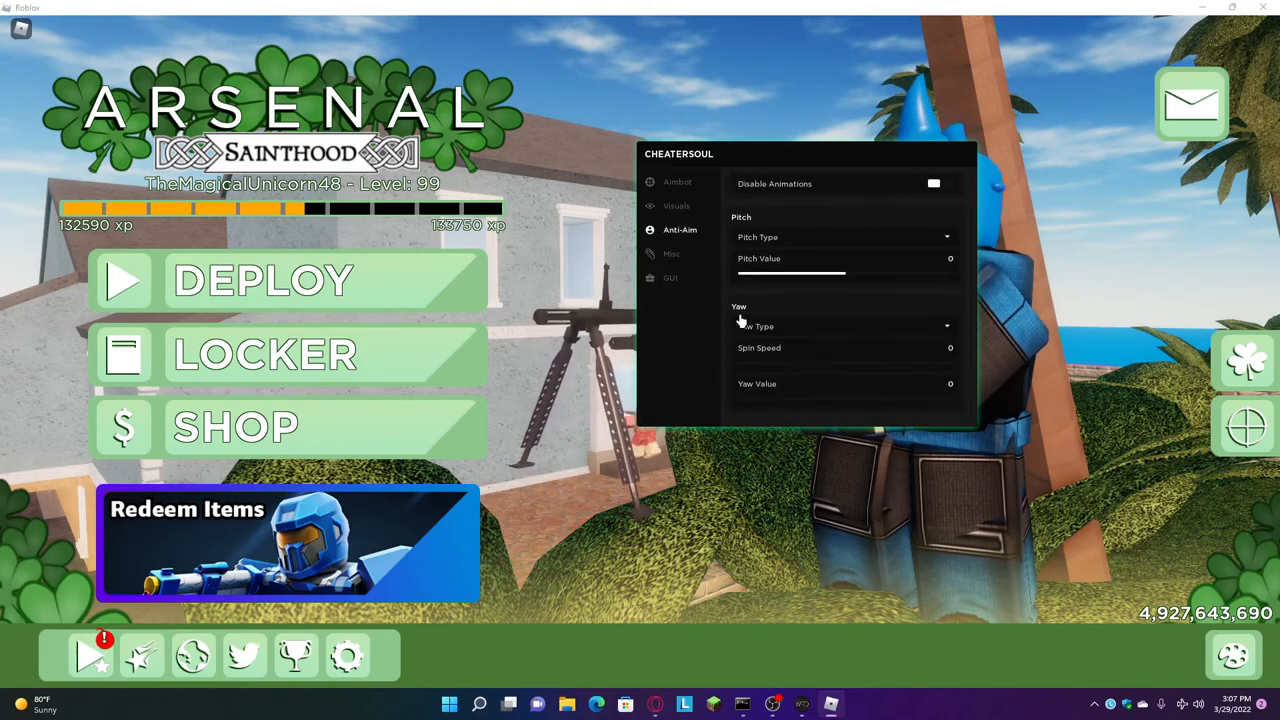
click(676, 205)
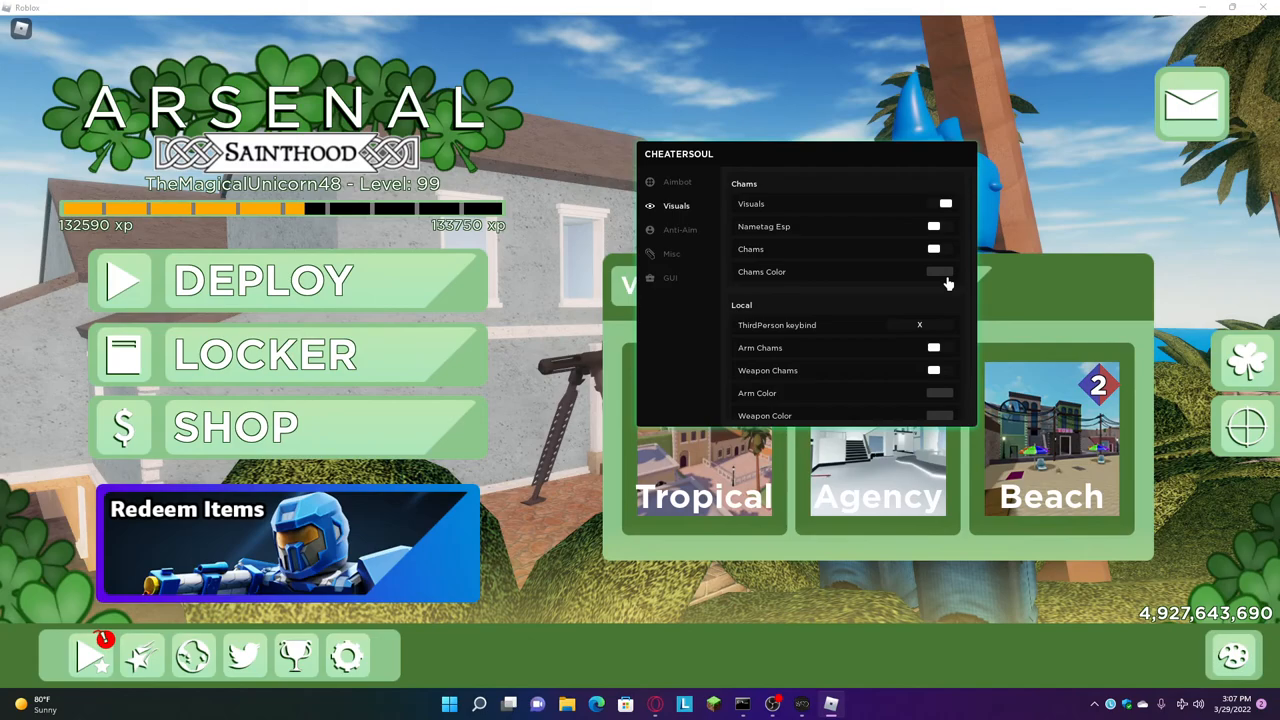
Set CheaterSoul's chams colour to green, then return to the Aimbot tab.
click(938, 271)
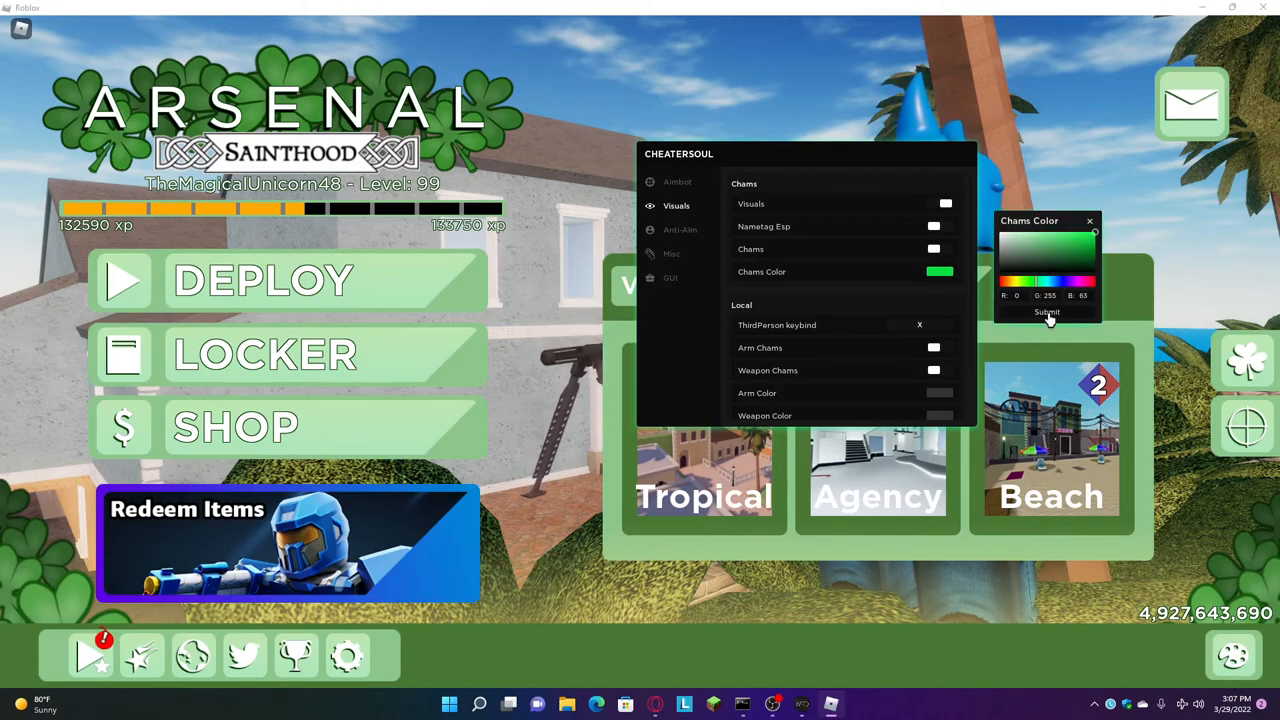
click(1047, 311)
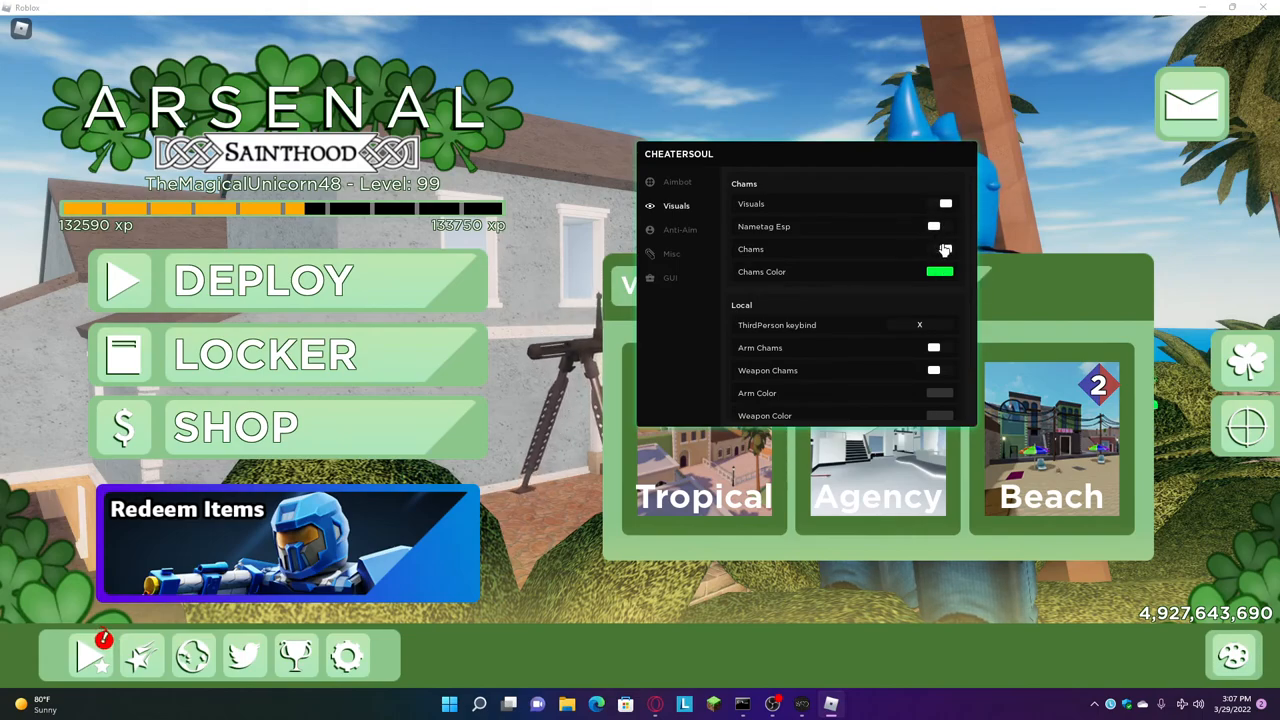
drag(679, 153, 458, 186)
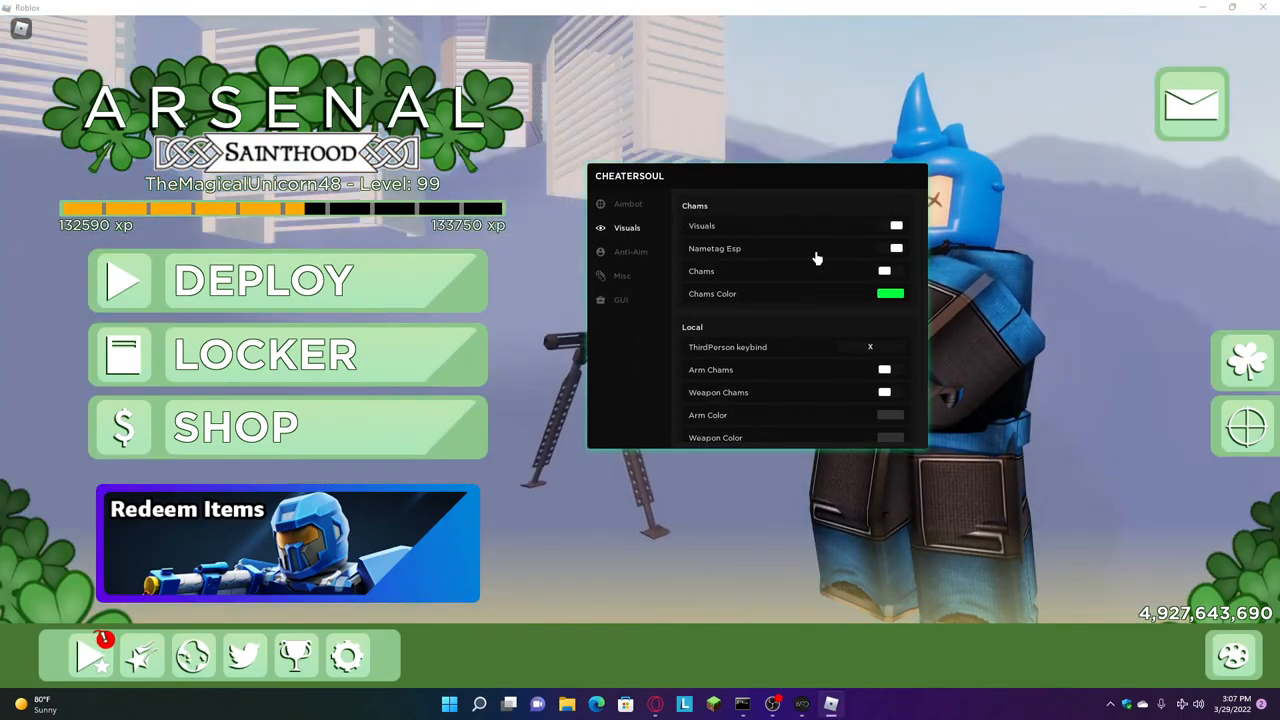
click(628, 204)
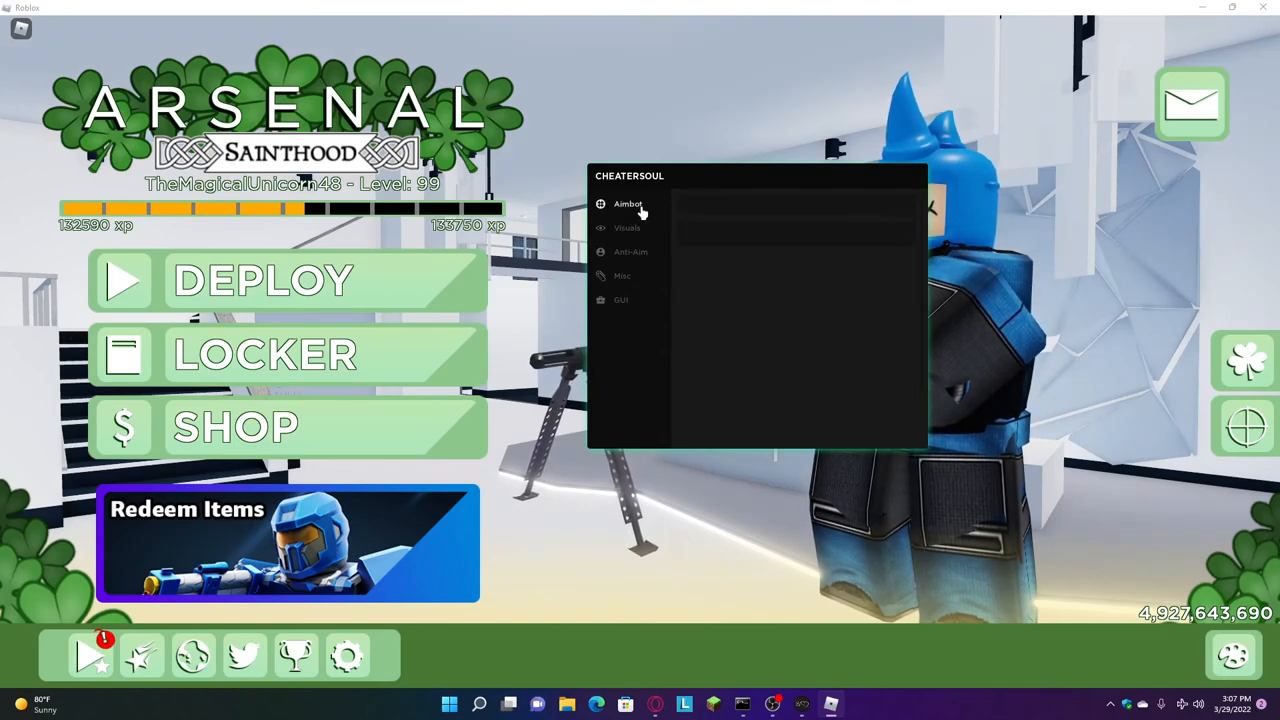
Enable silent aimbot with FOV 175, head hitchance 25, body hitchance 75, and show its FOV circle.
click(628, 204)
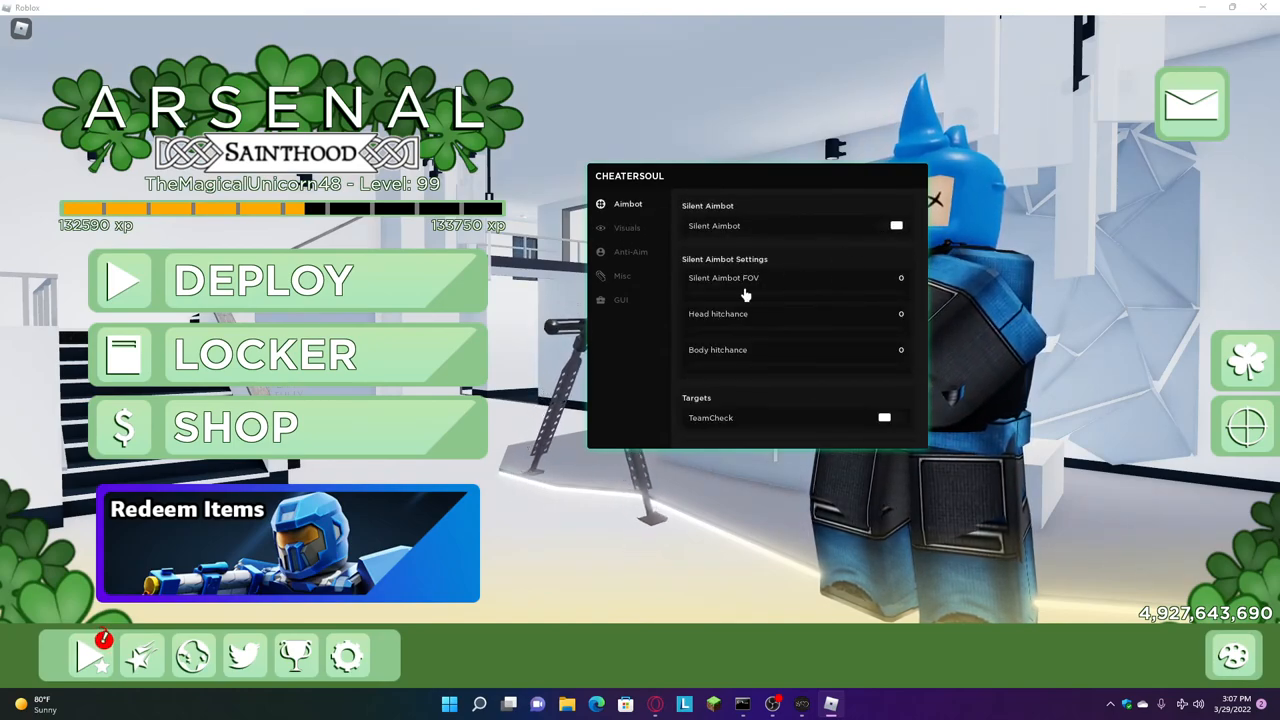
mouse_move(920, 280)
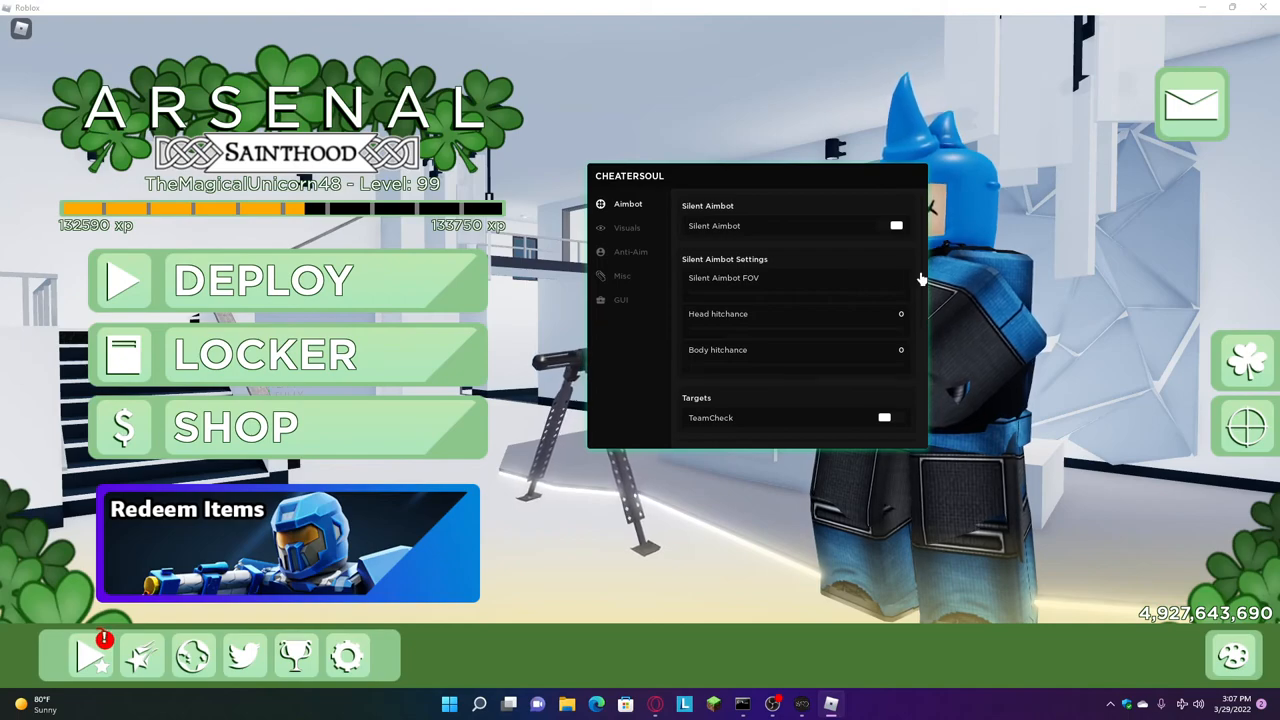
drag(690, 291, 865, 291)
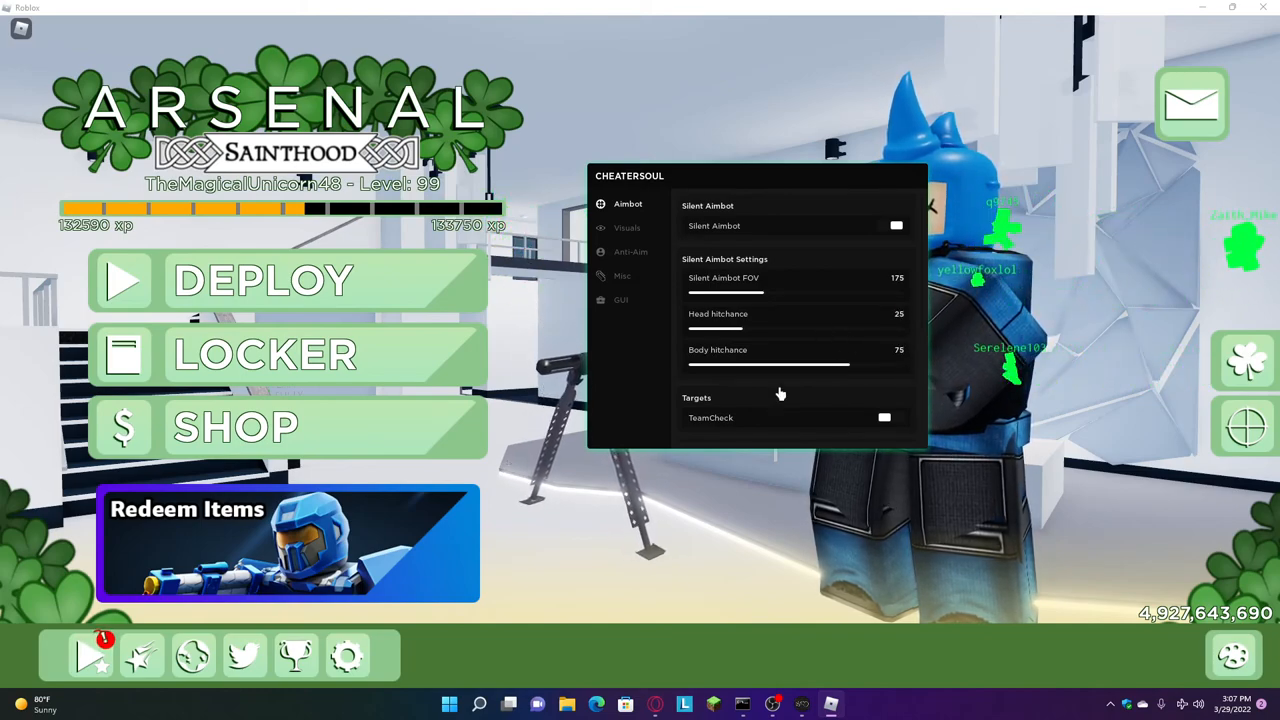
scroll(down, 3)
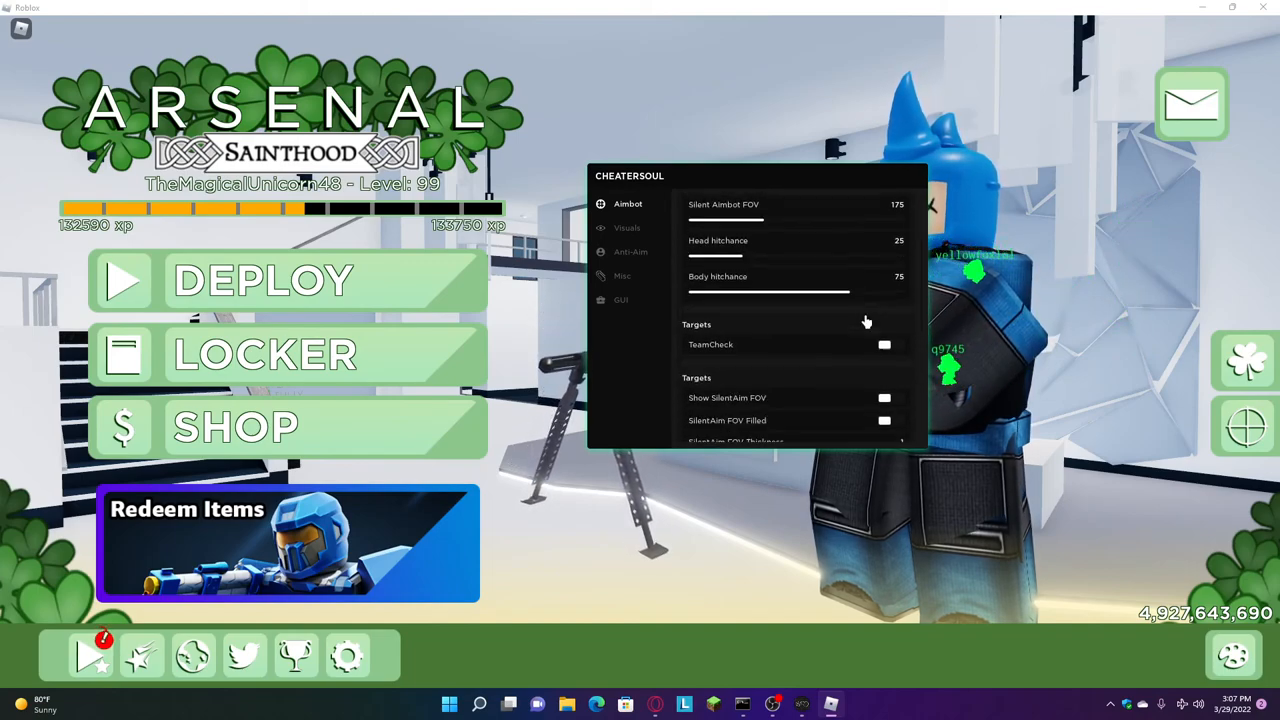
scroll(down, 3)
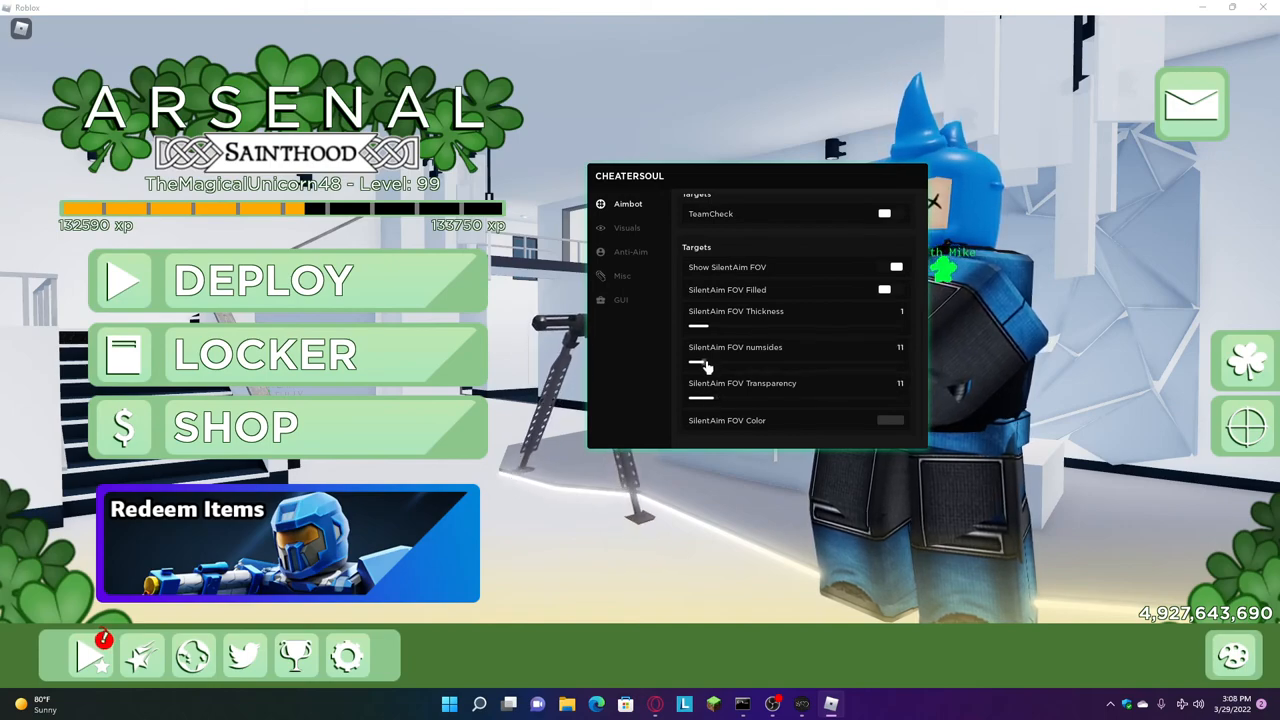
Pick and submit a colour for the SilentAim FOV circle.
click(889, 420)
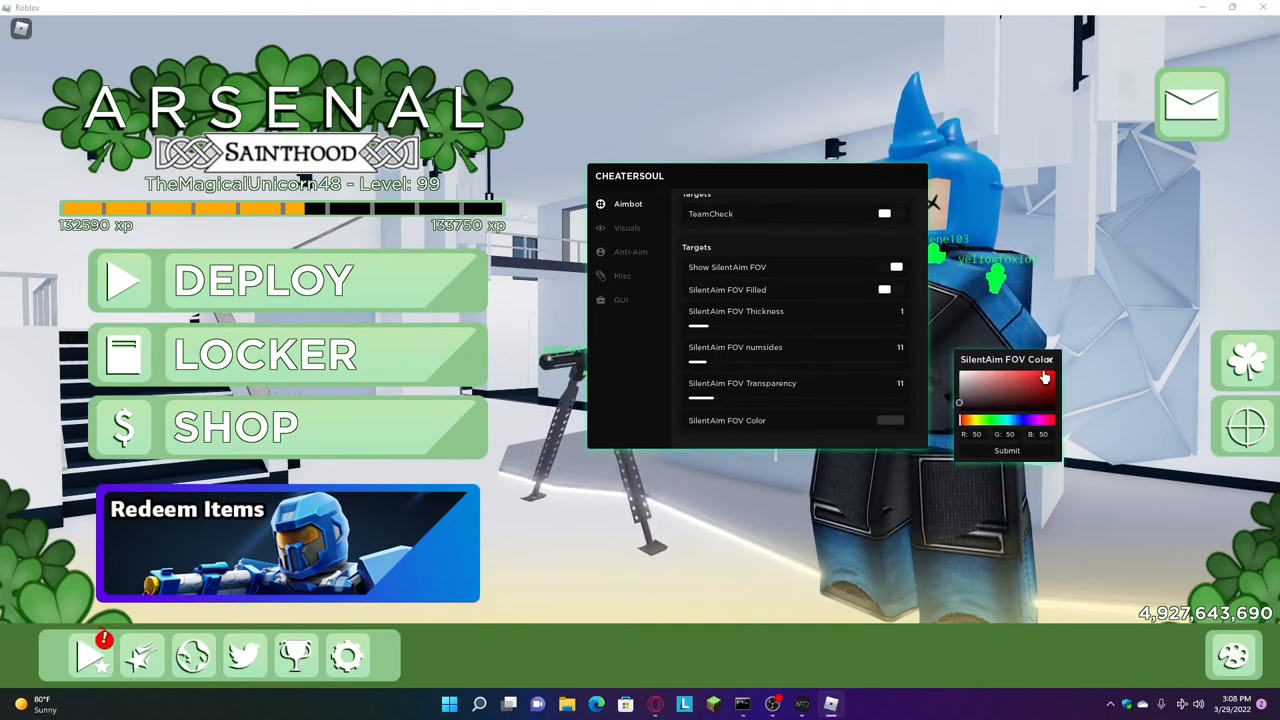
click(1006, 450)
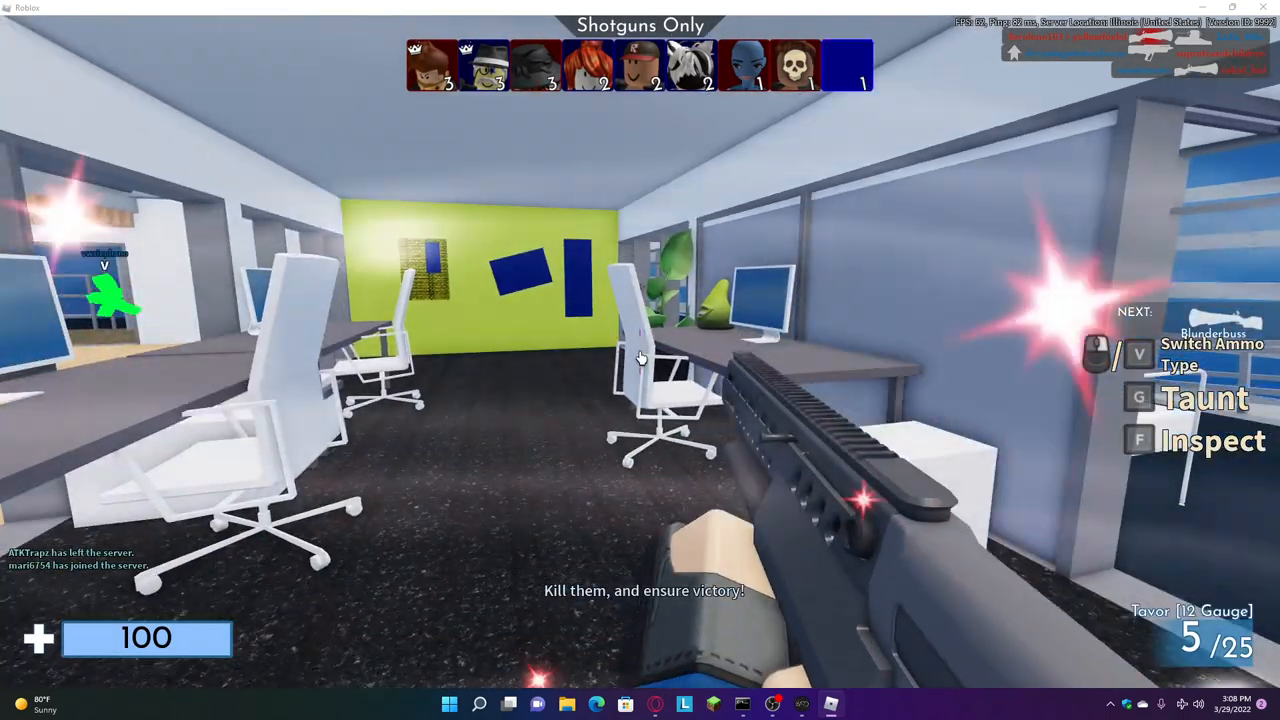
Play the Shotguns Only match, deploy into a Standard match, and reopen CheaterSoul.
key(Escape)
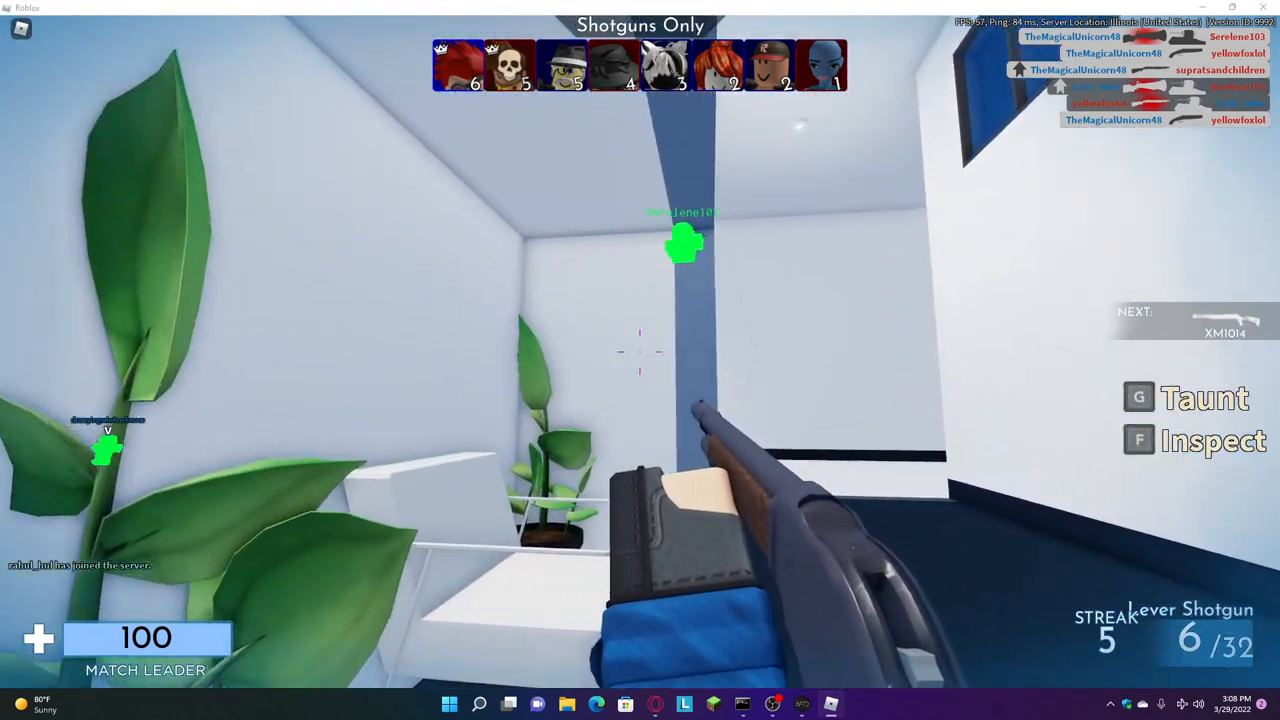
click(640, 360)
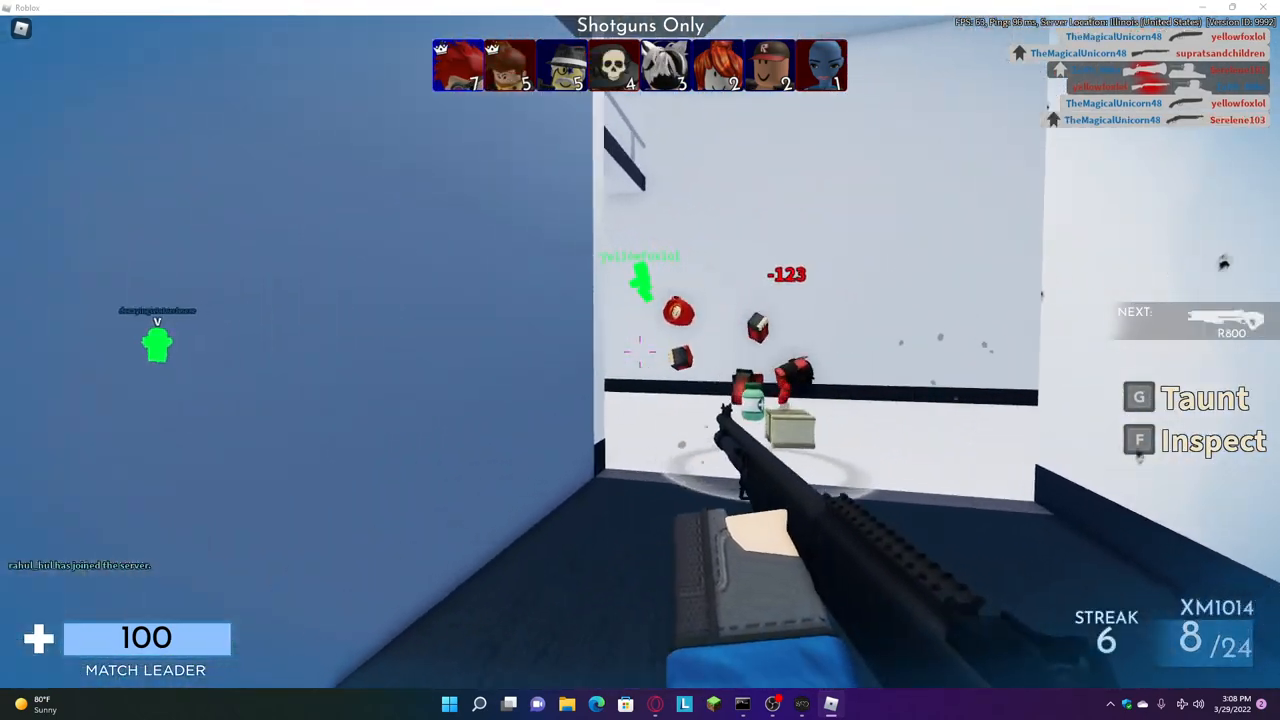
click(640, 360)
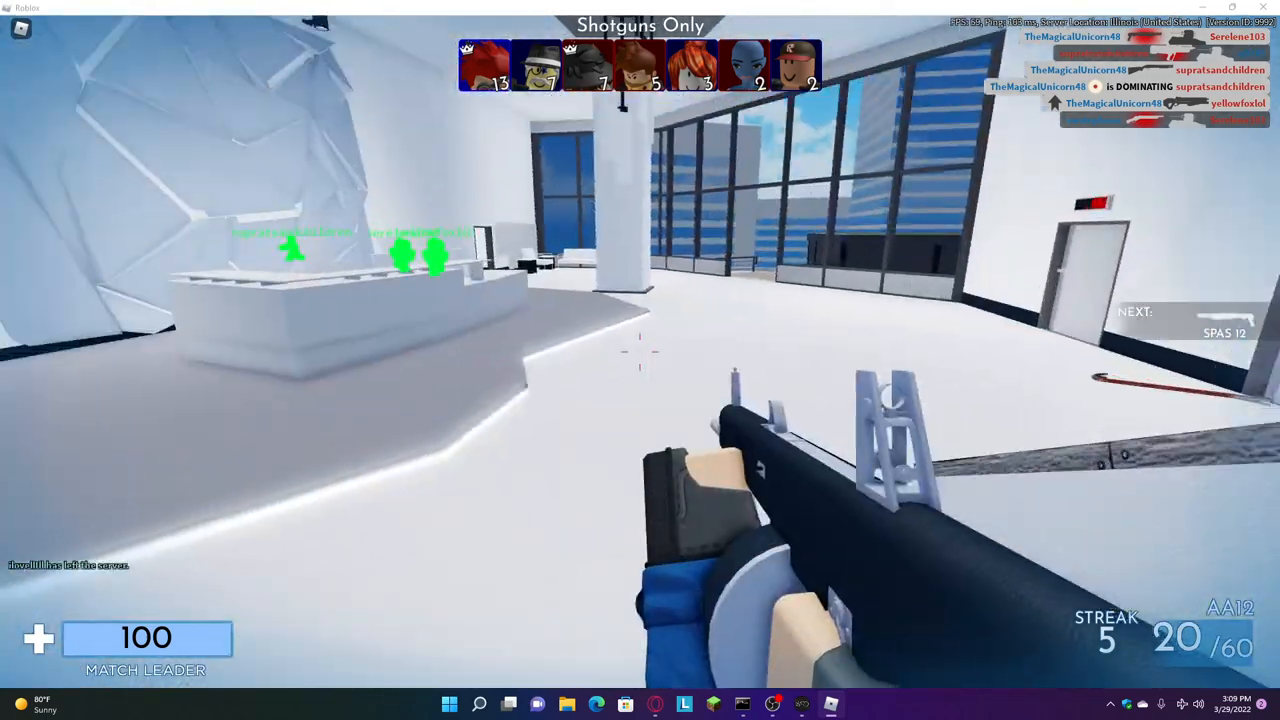
click(640, 360)
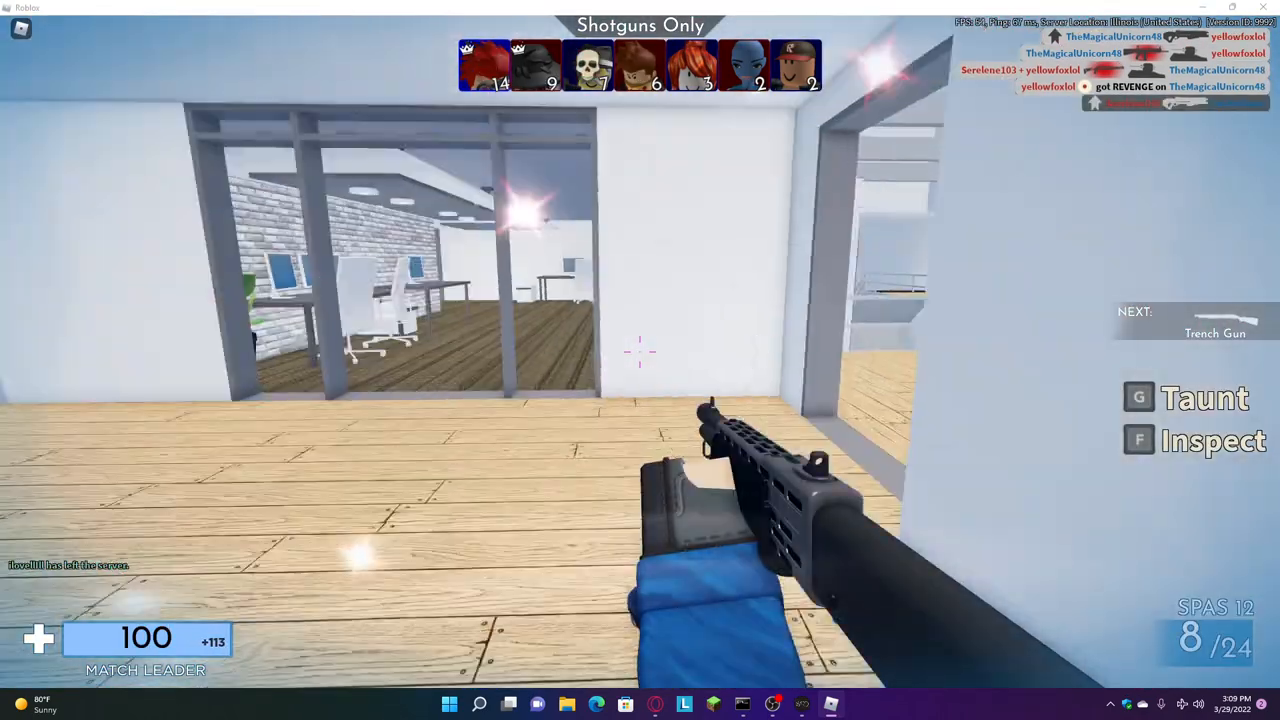
mouse_move(640, 360)
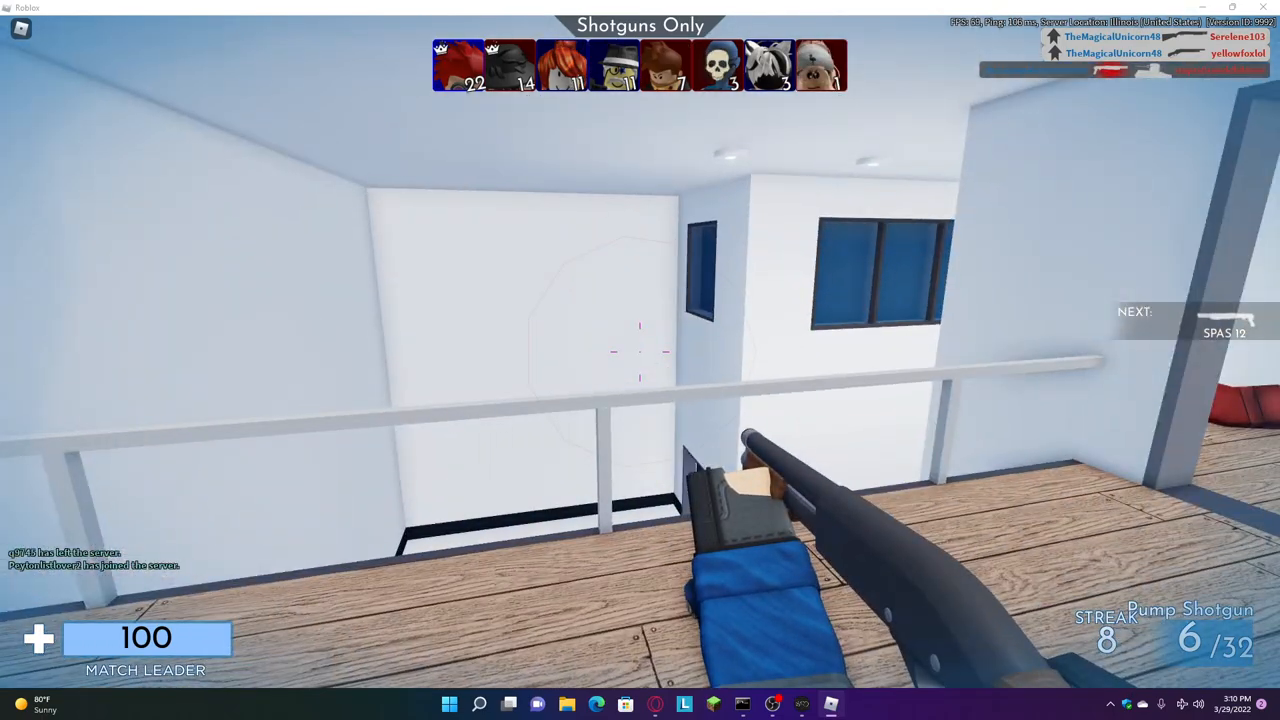
click(640, 351)
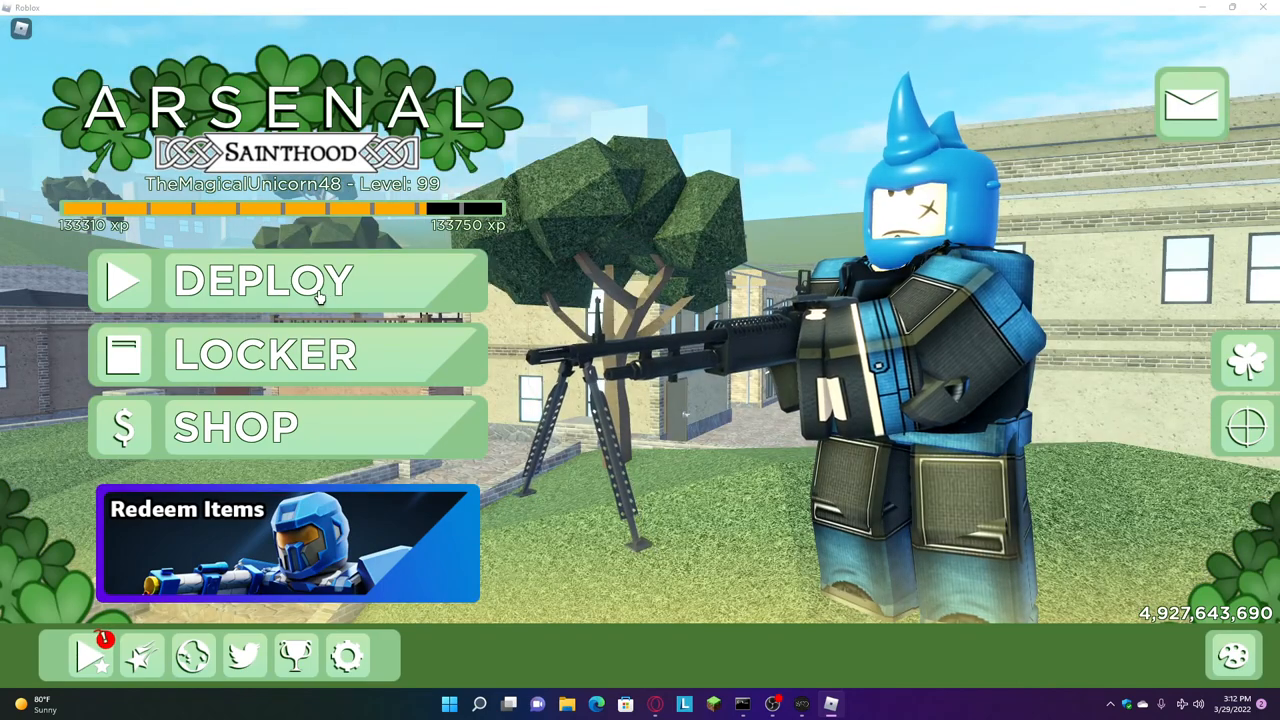
click(290, 281)
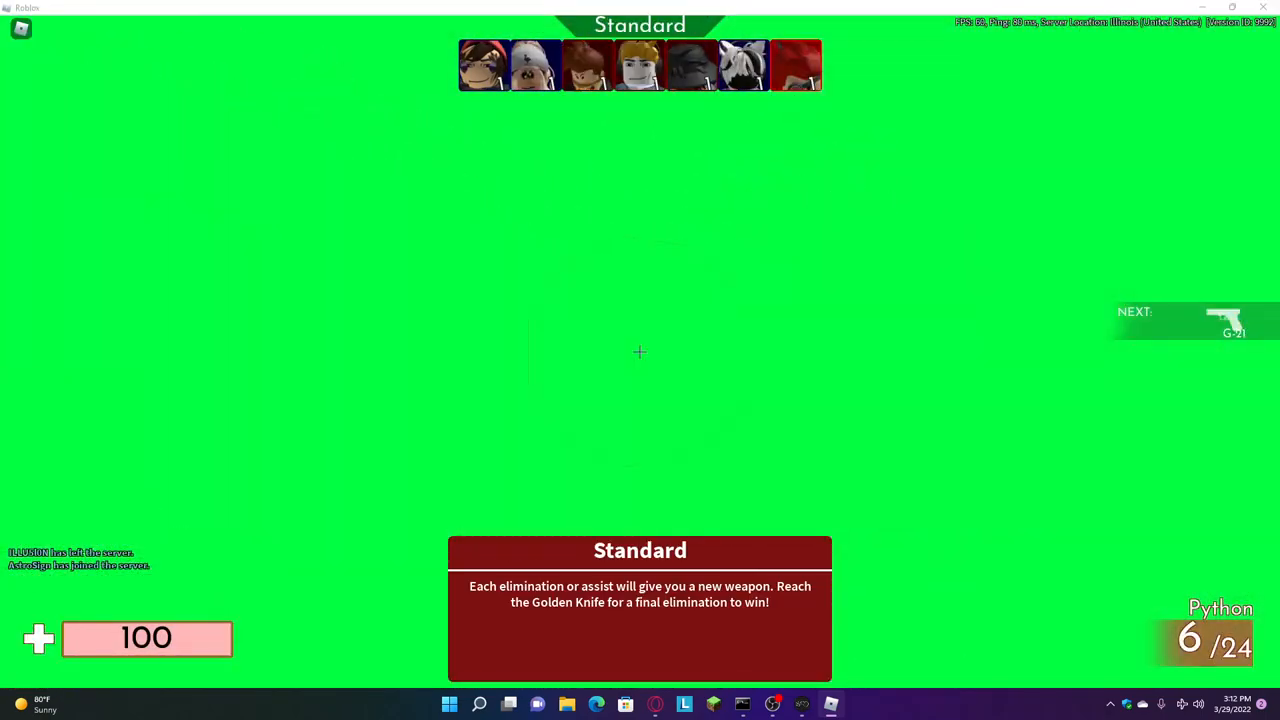
key(Escape)
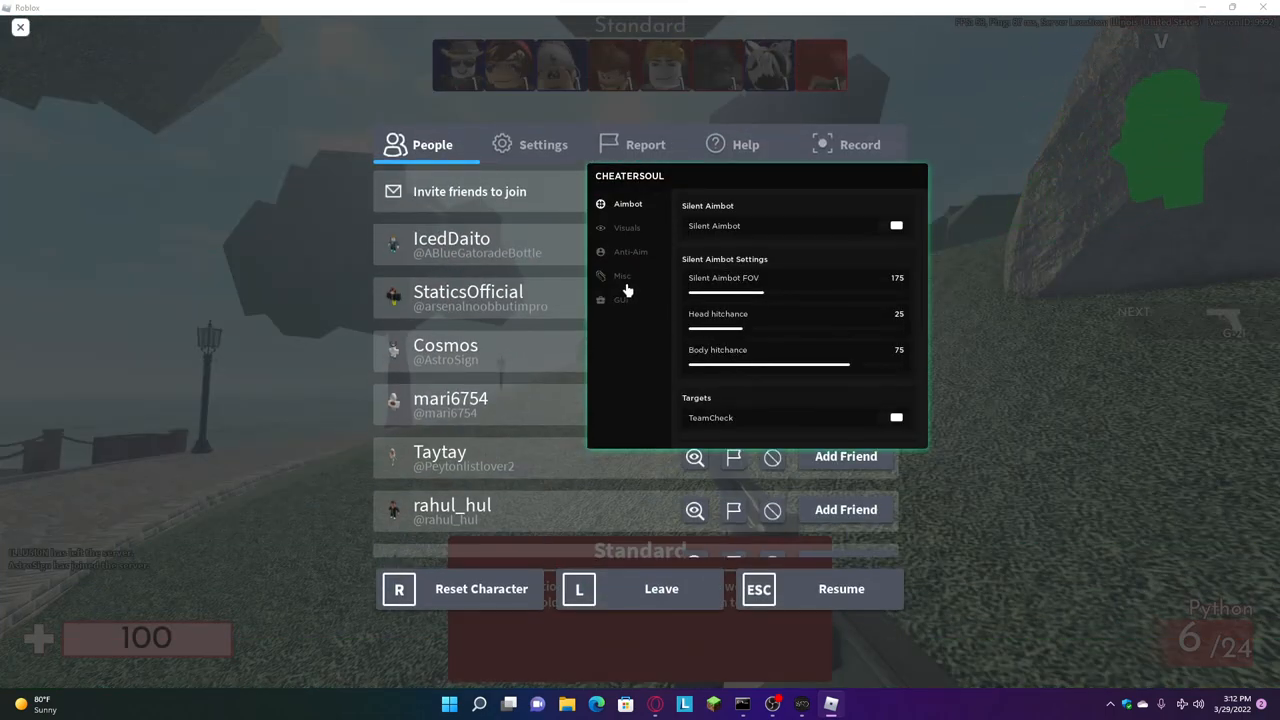
Turn on movement modifiers and bhop in the Misc tab with bhop speed 24.
click(622, 275)
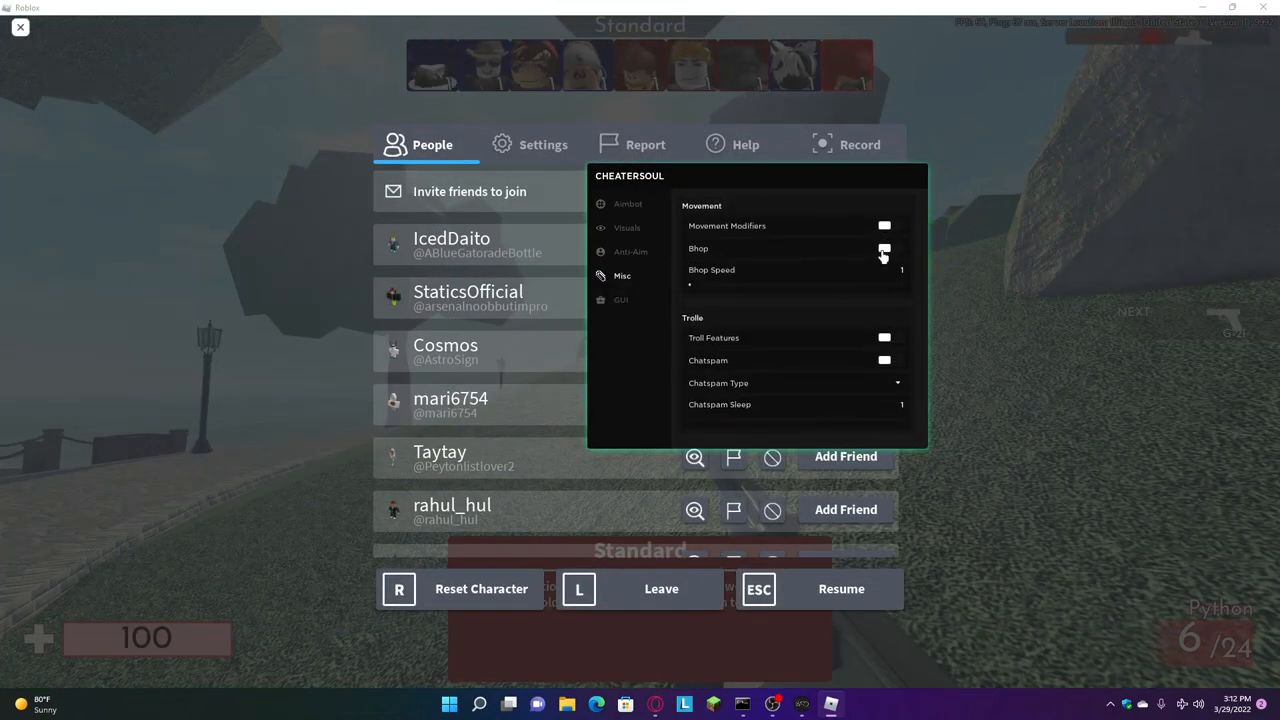
click(884, 248)
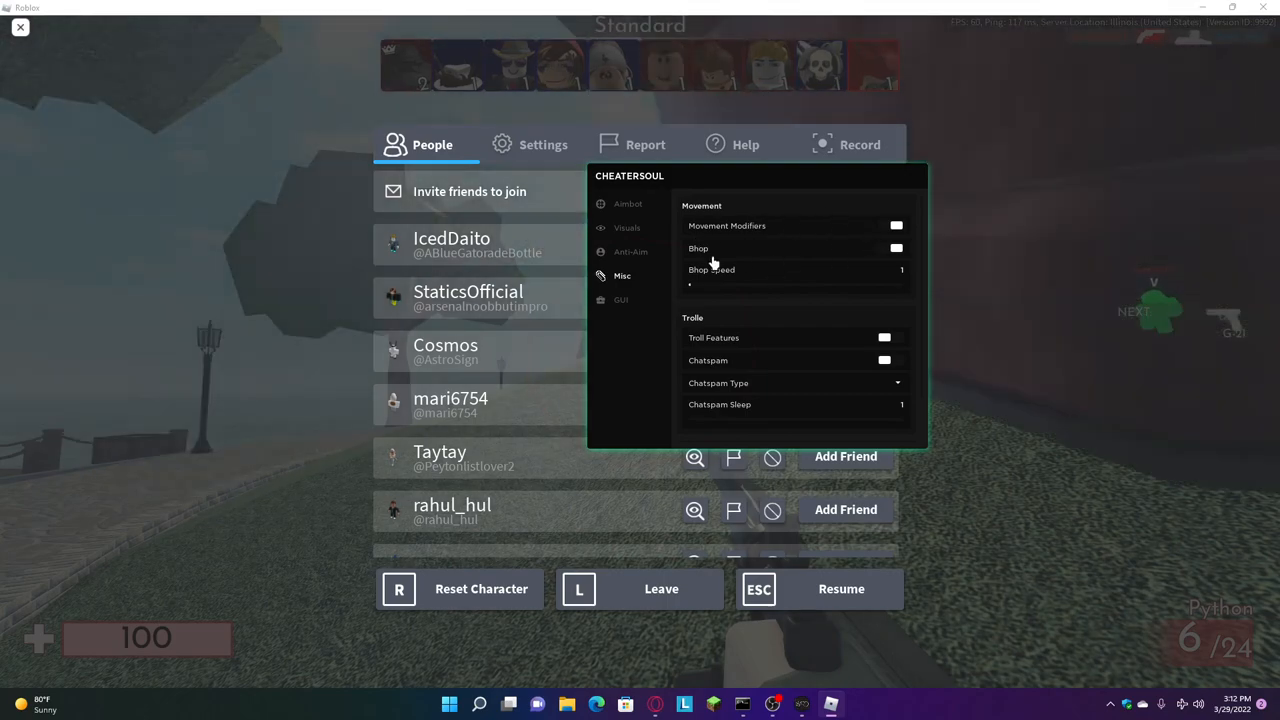
drag(690, 285, 742, 285)
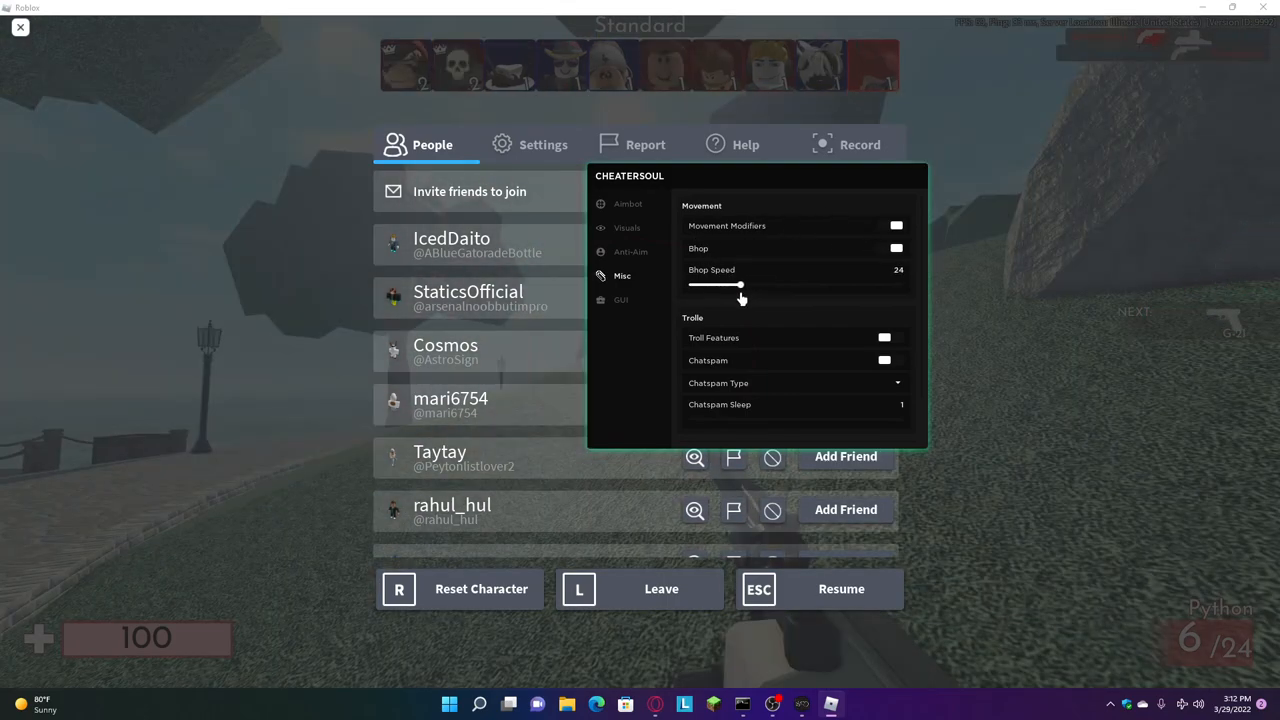
scroll(down, 3)
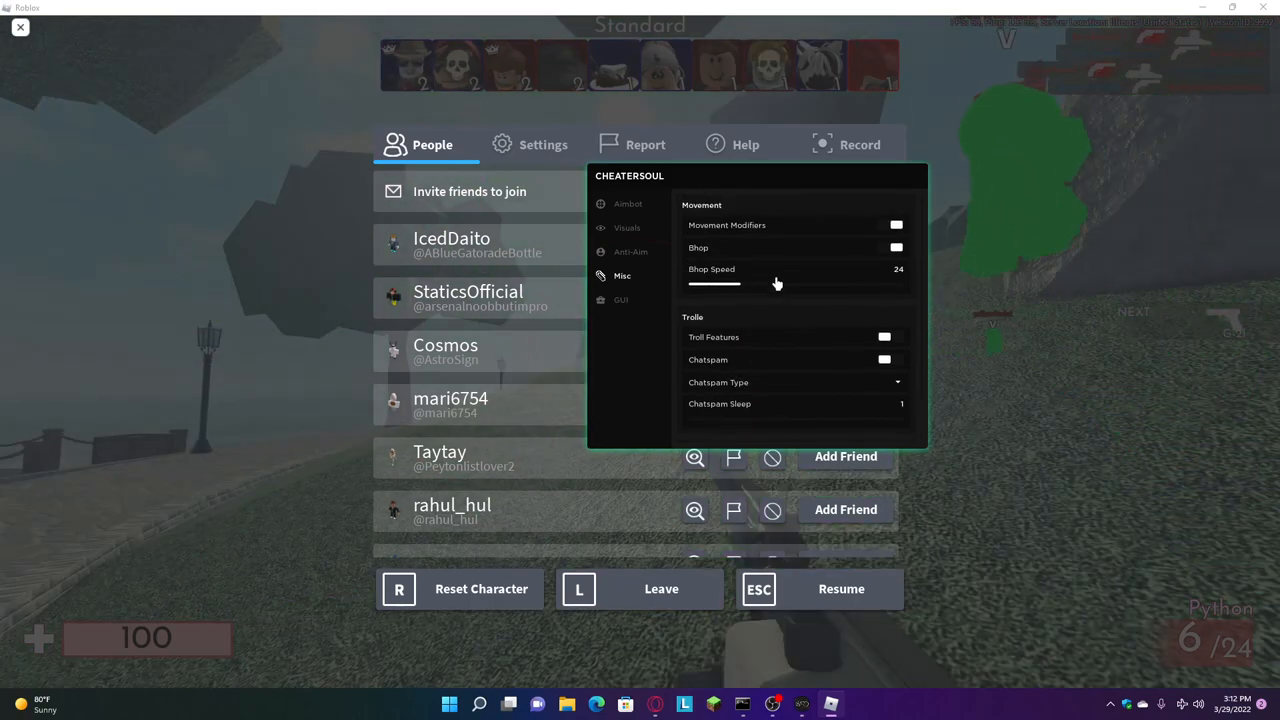
scroll(down, 3)
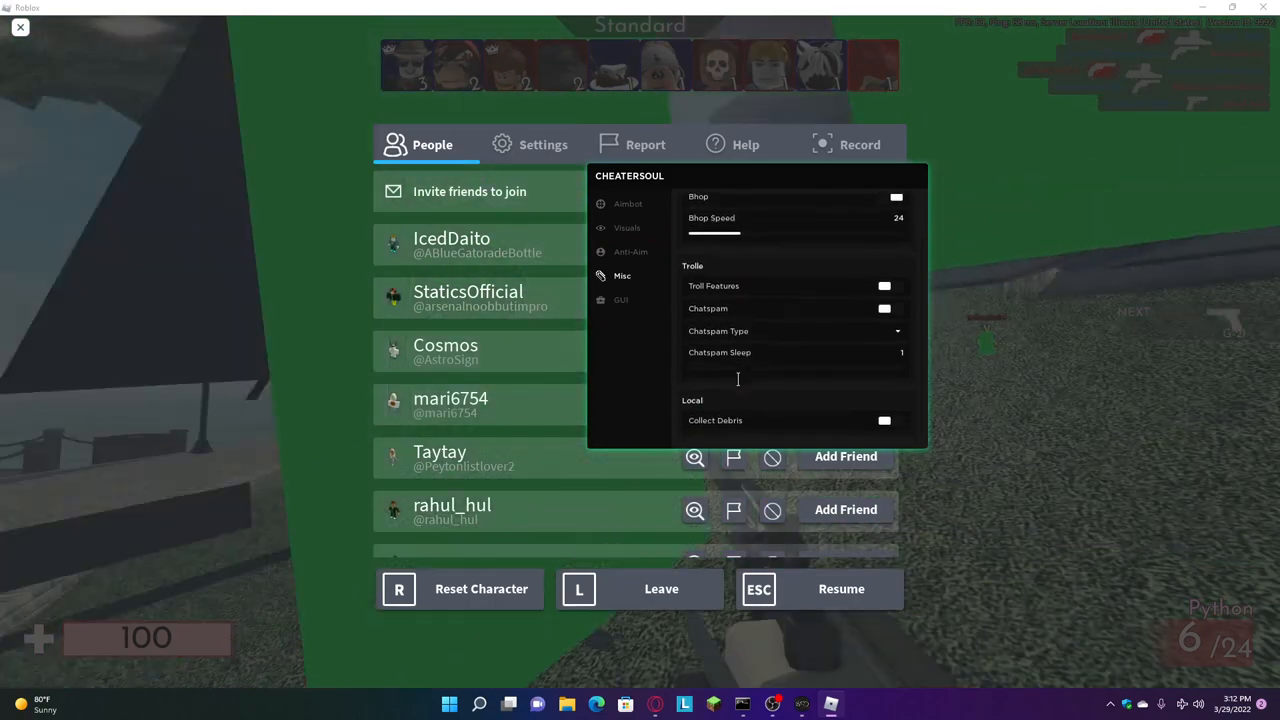